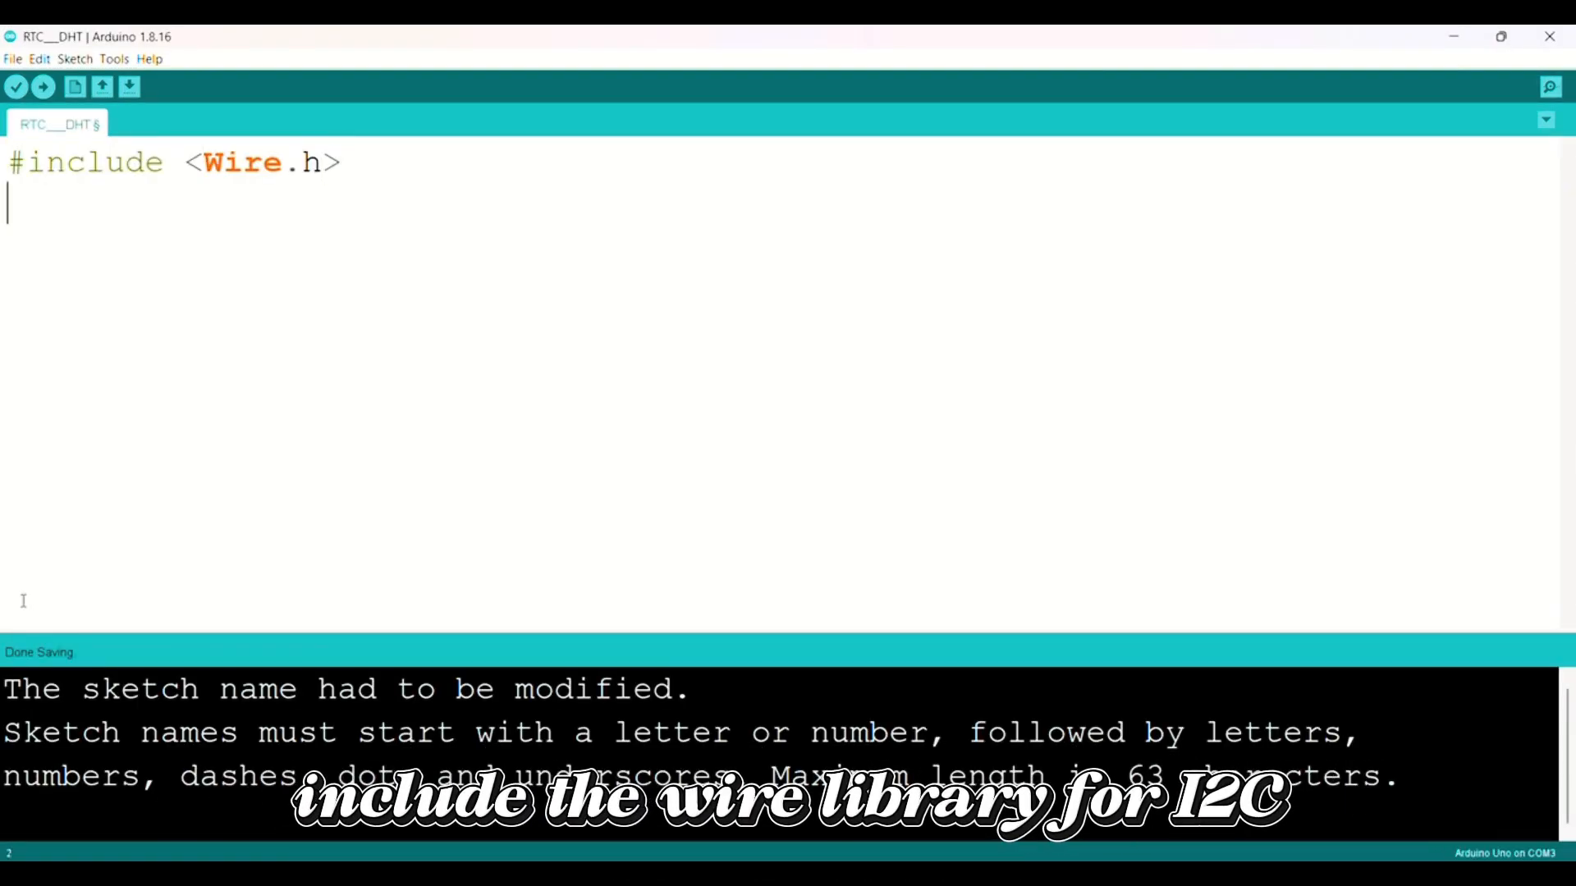
- Include LiquidCrystal_I2C.h and declare the lcd object at address 0x27 with 16 columns, 2 rows
{"action": "type", "text": "#include <Liqui"}
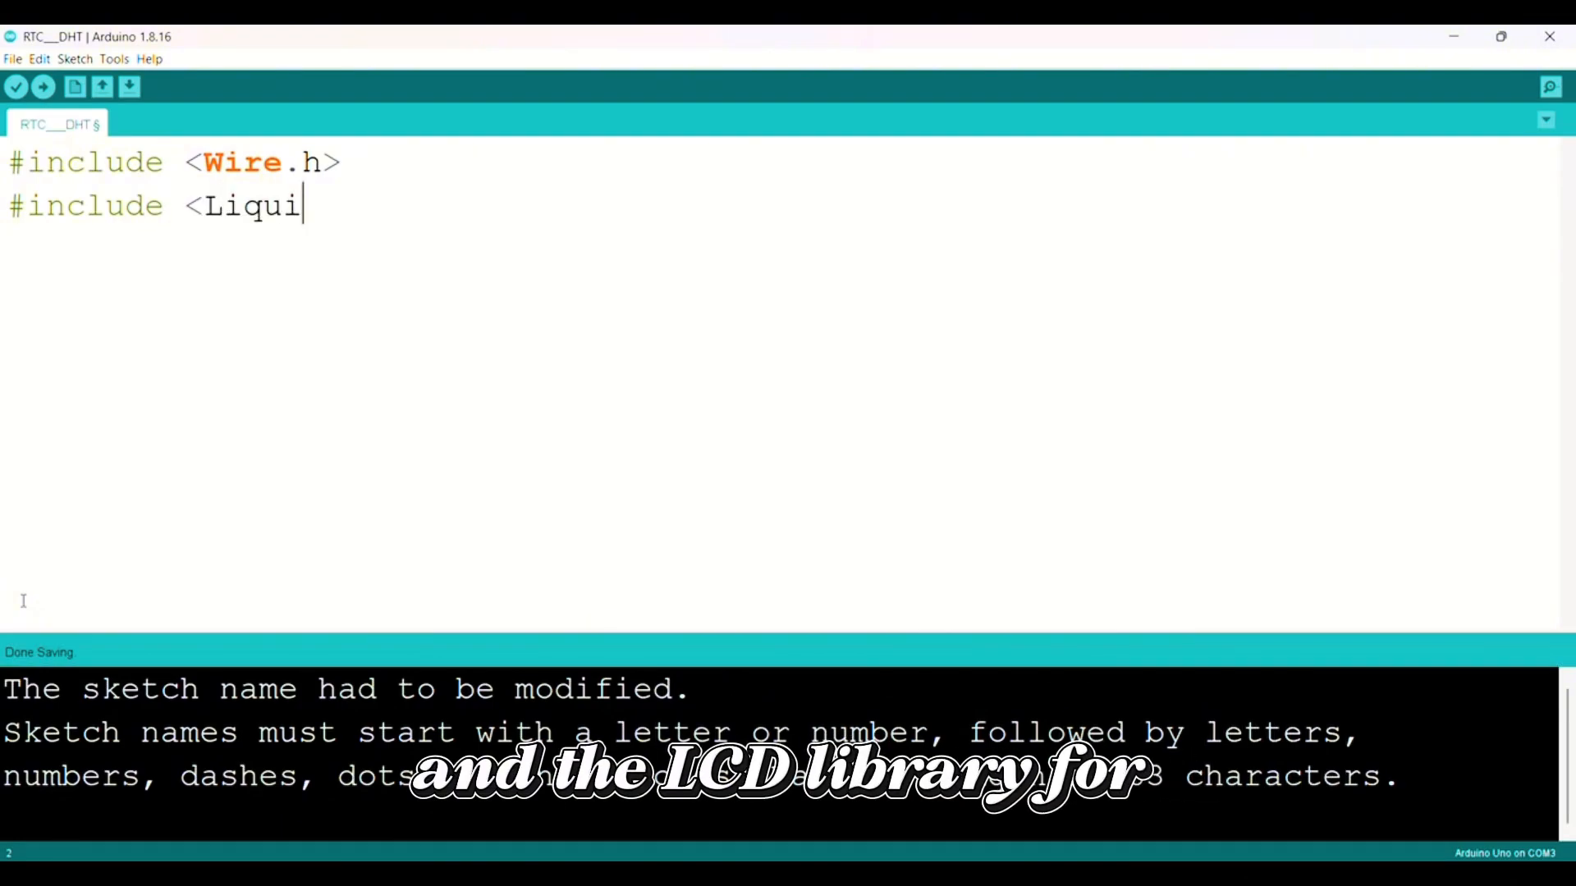
{"action": "type", "text": "dCrystal_I2C.h>"}
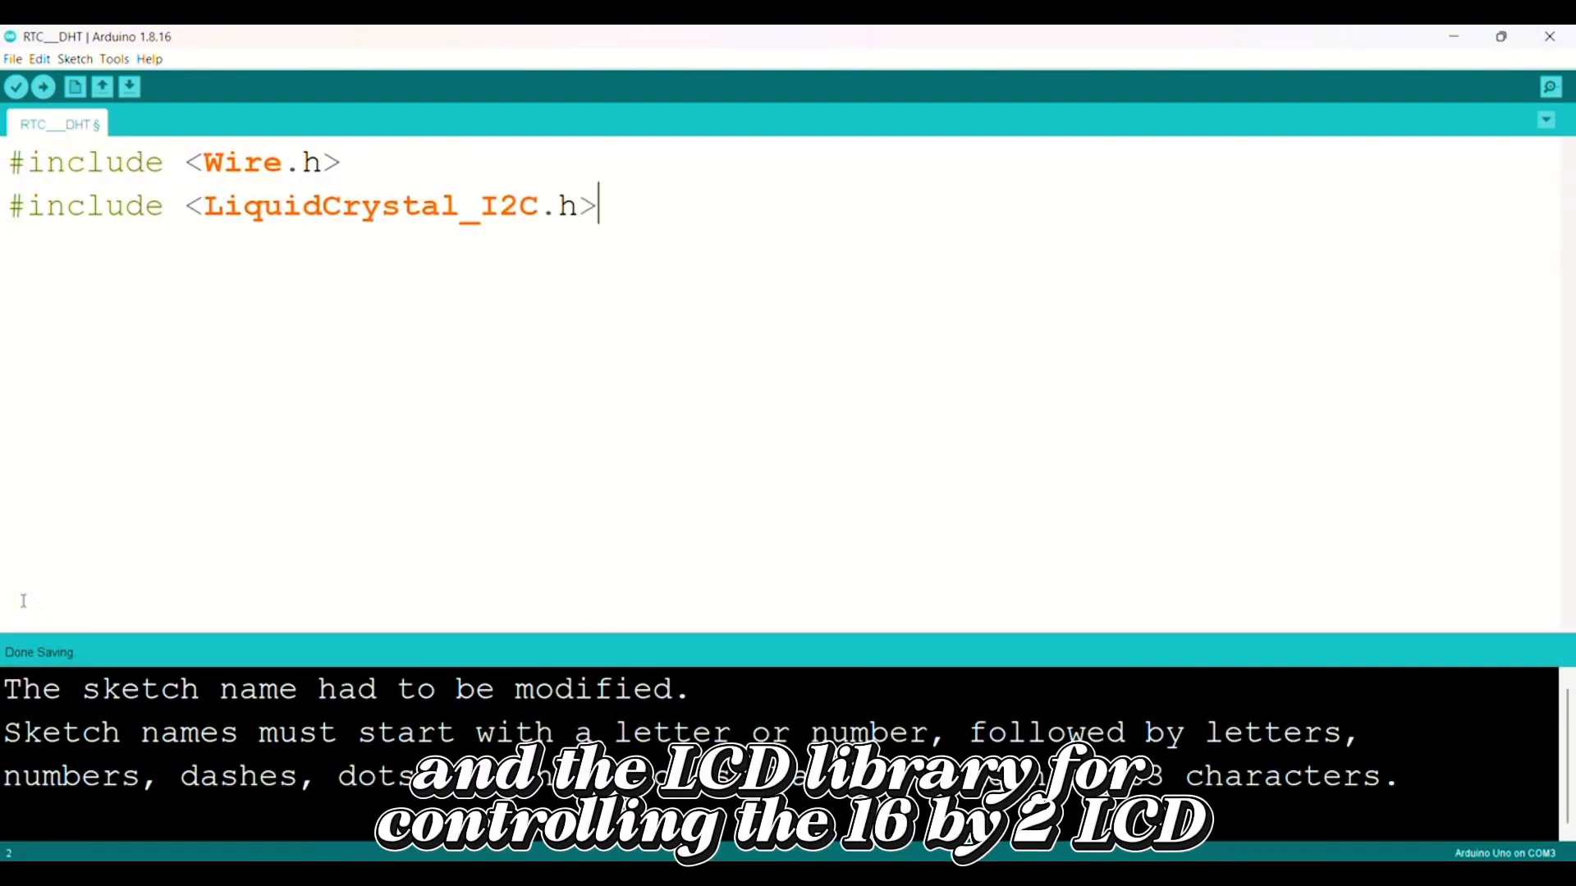
{"action": "type", "text": "Liq"}
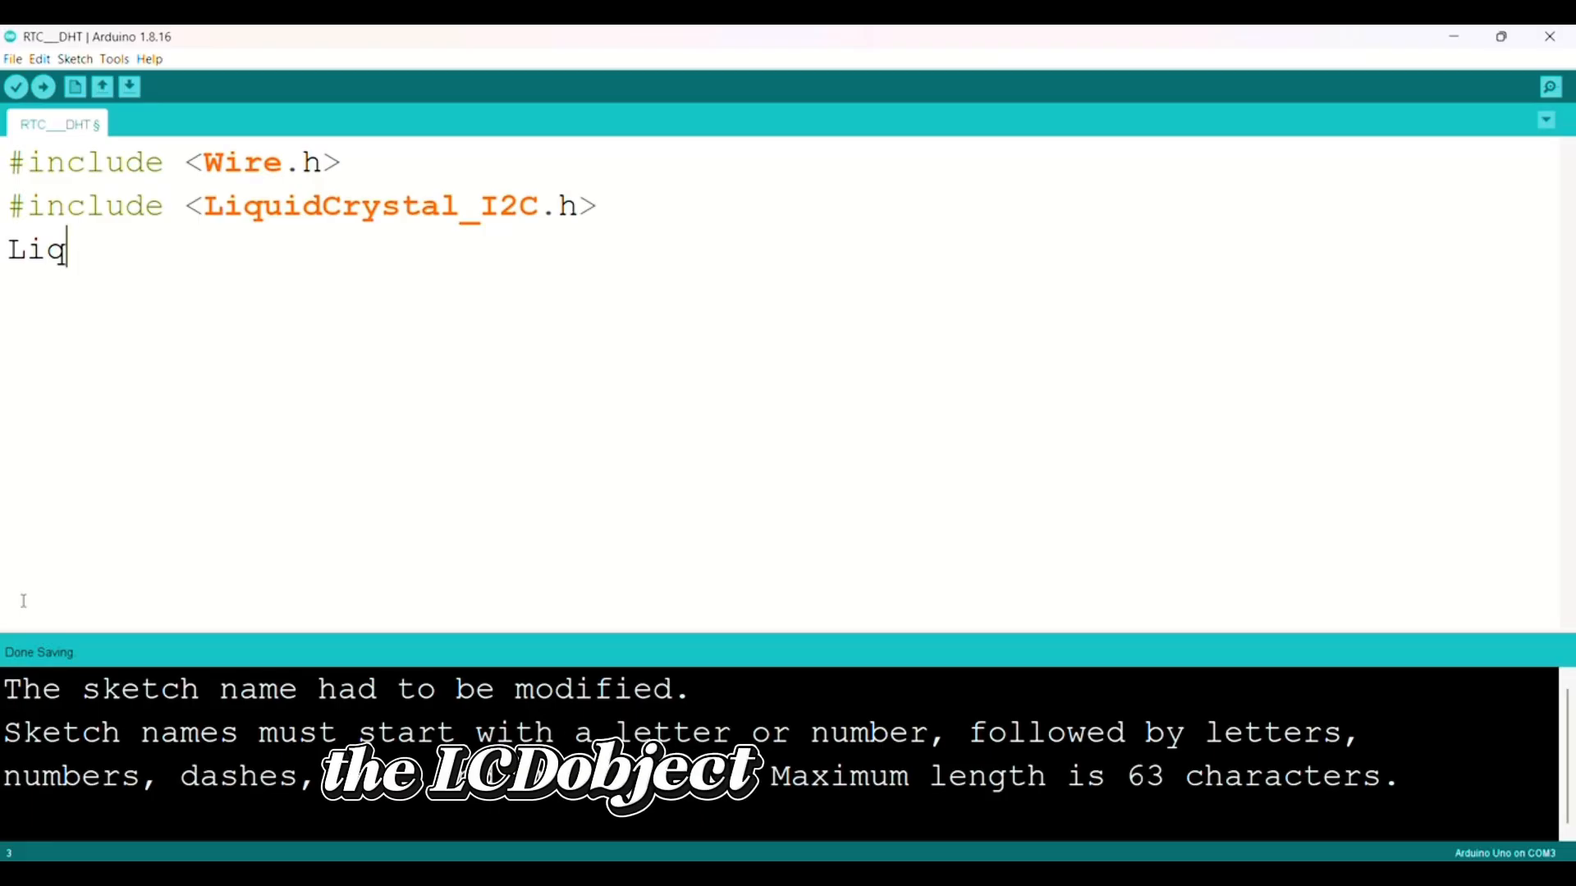
{"action": "type", "text": "uidCrysta"}
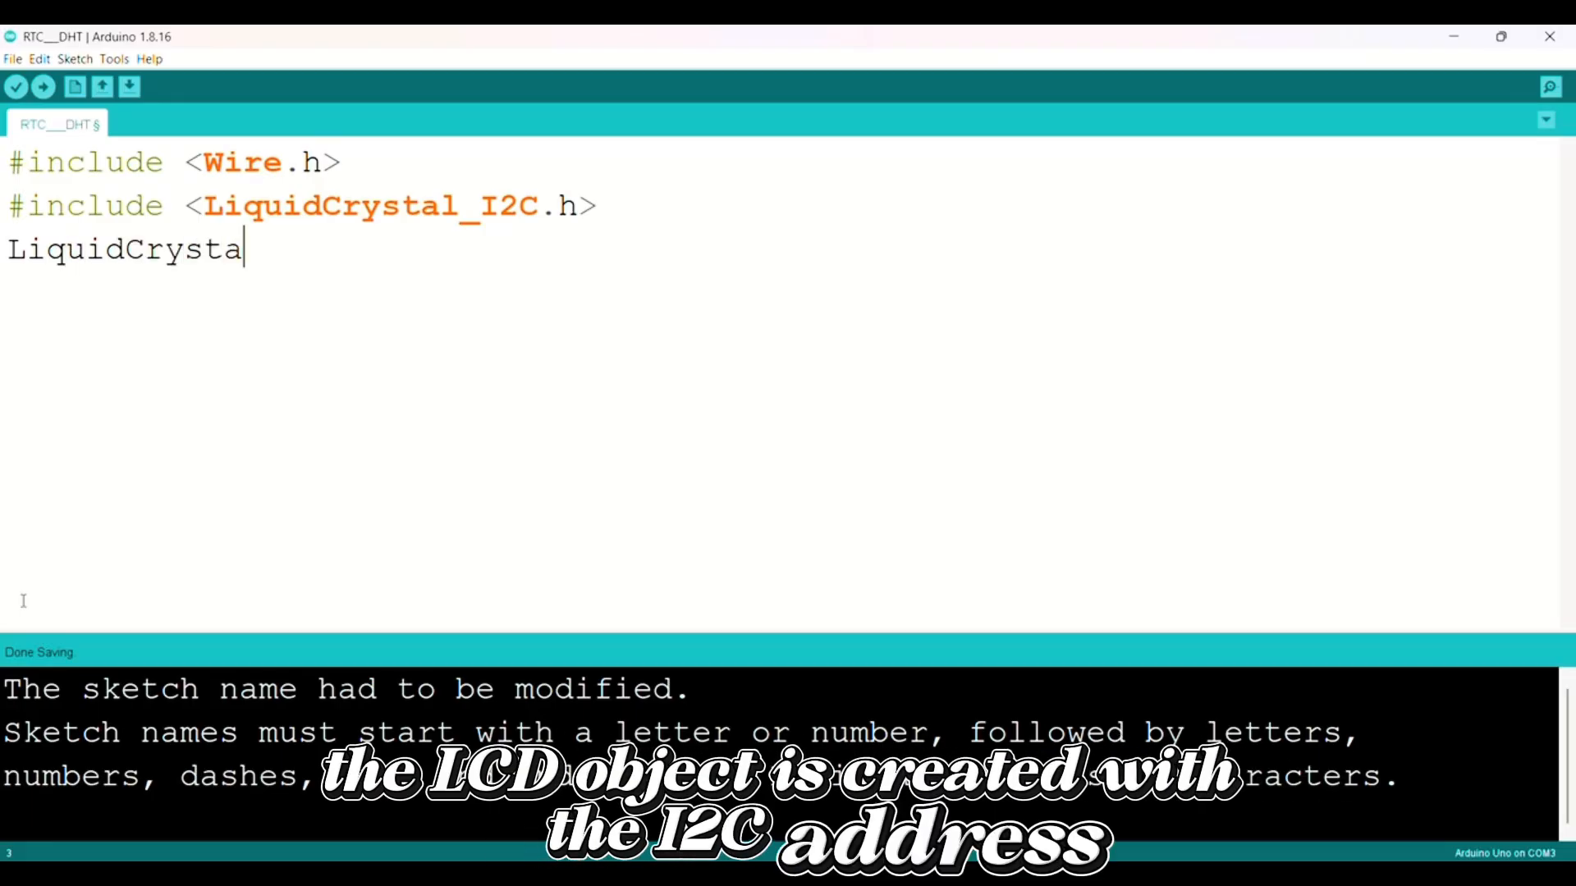
{"action": "type", "text": "l_I2C lcd(0x27, 16,"}
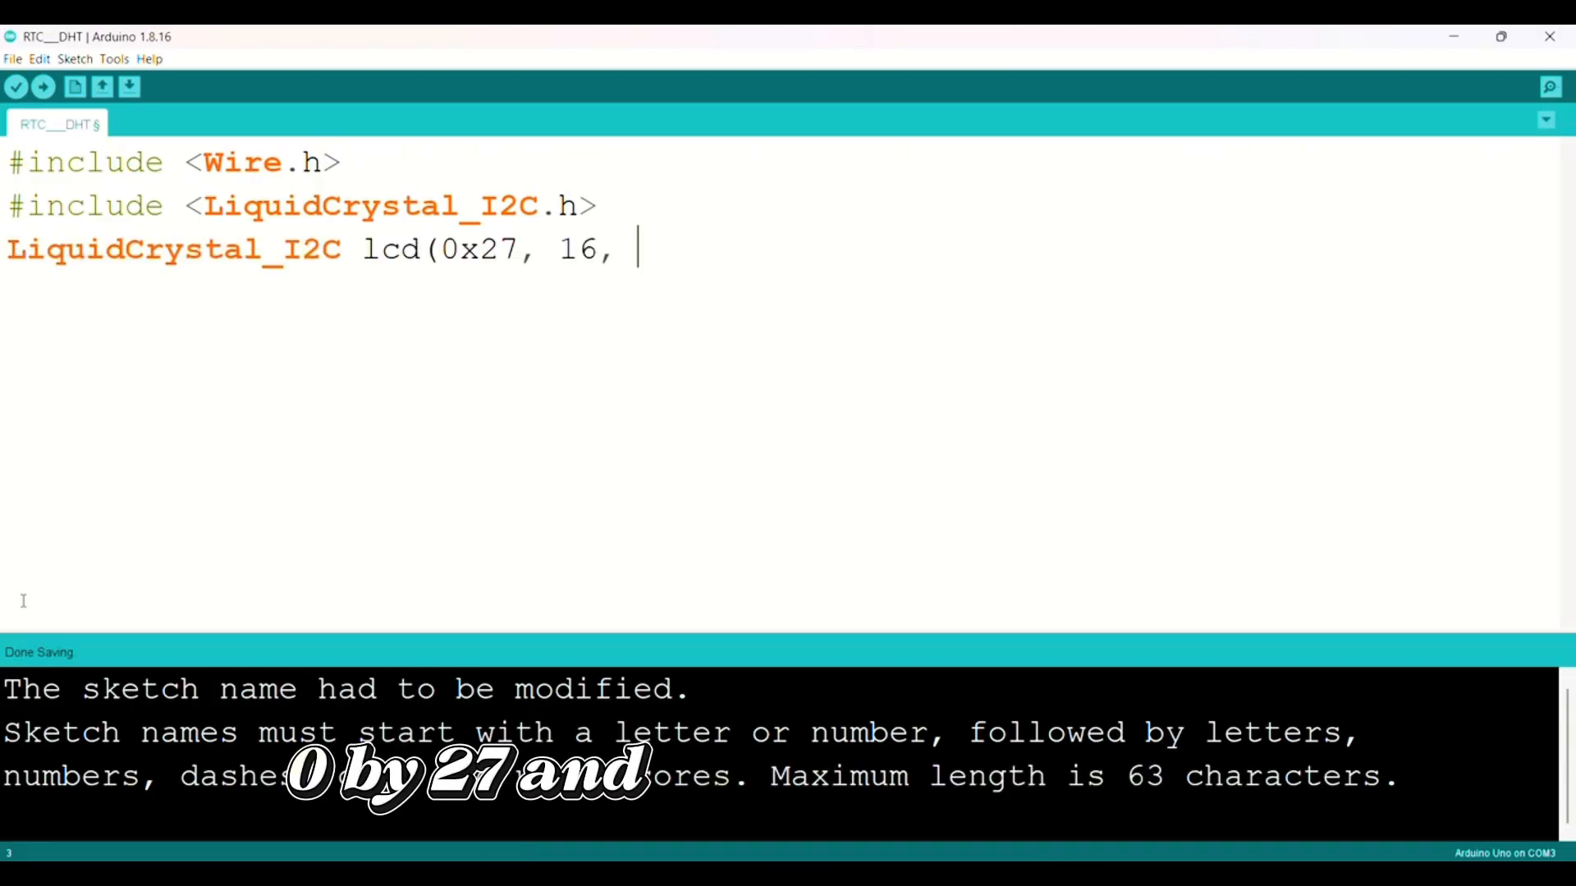
{"action": "type", "text": "2);"}
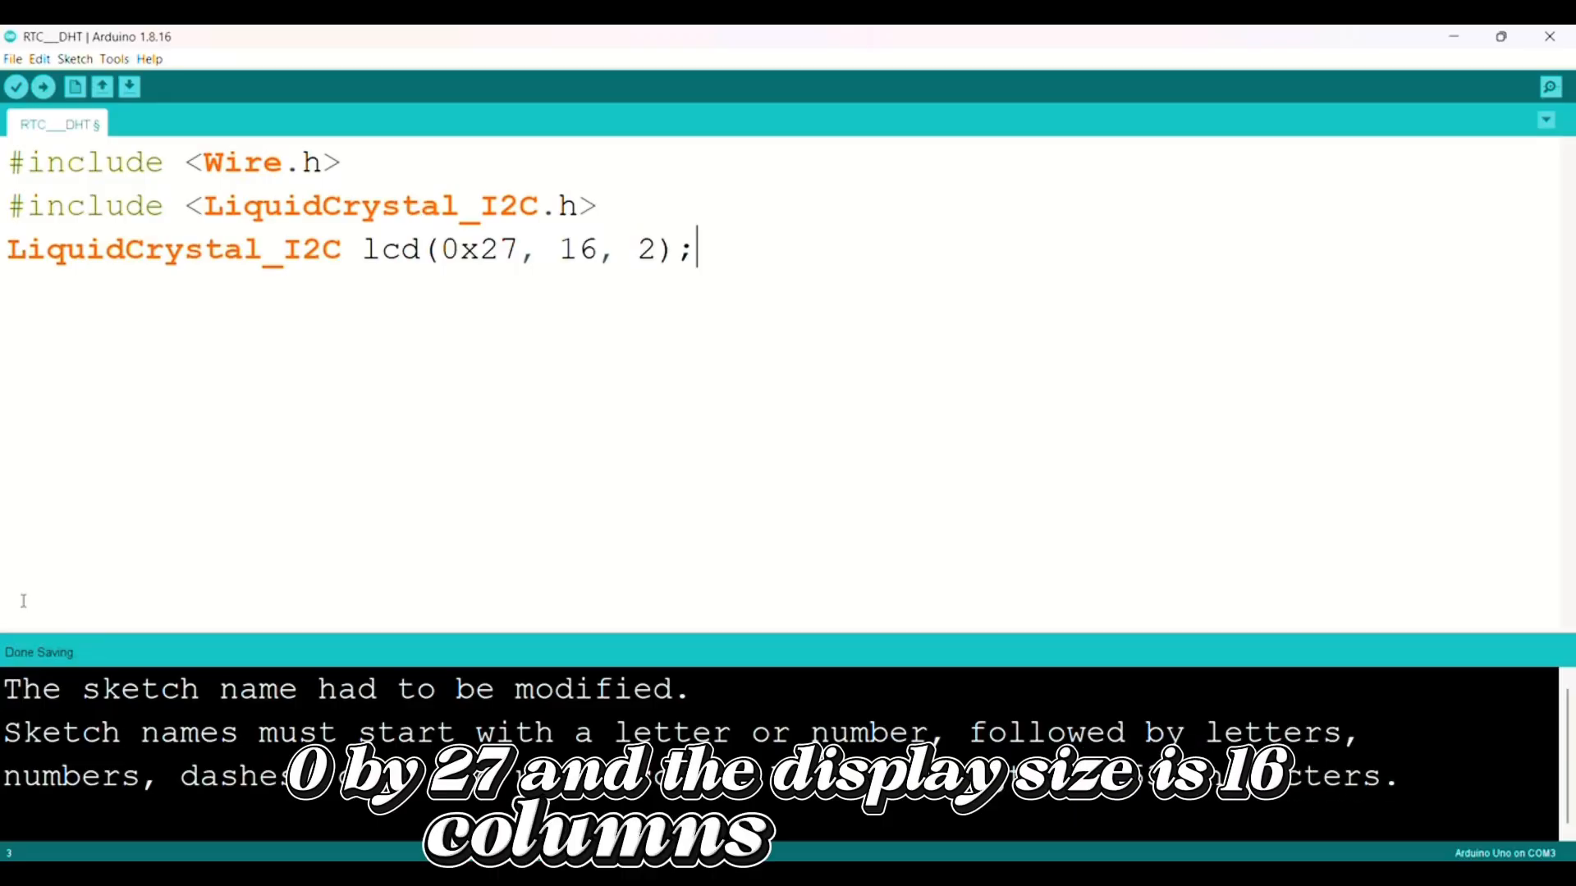
- Include DS3231.h and declare the rtc object on SDA and SCL
{"action": "type", "text": "#i"}
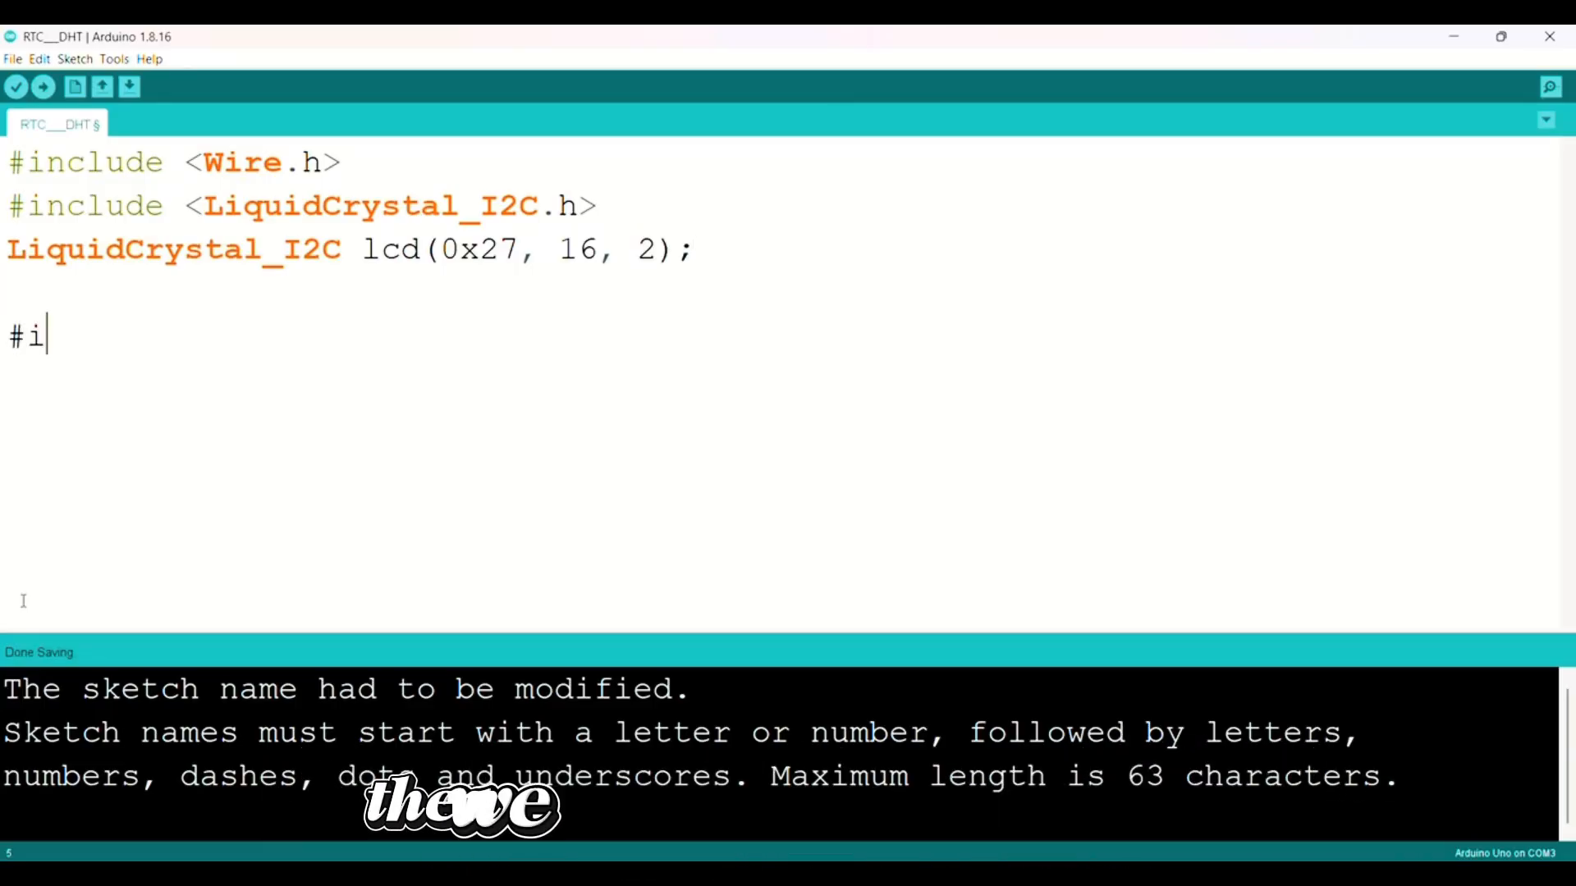
{"action": "type", "text": "nclude <DS3231."}
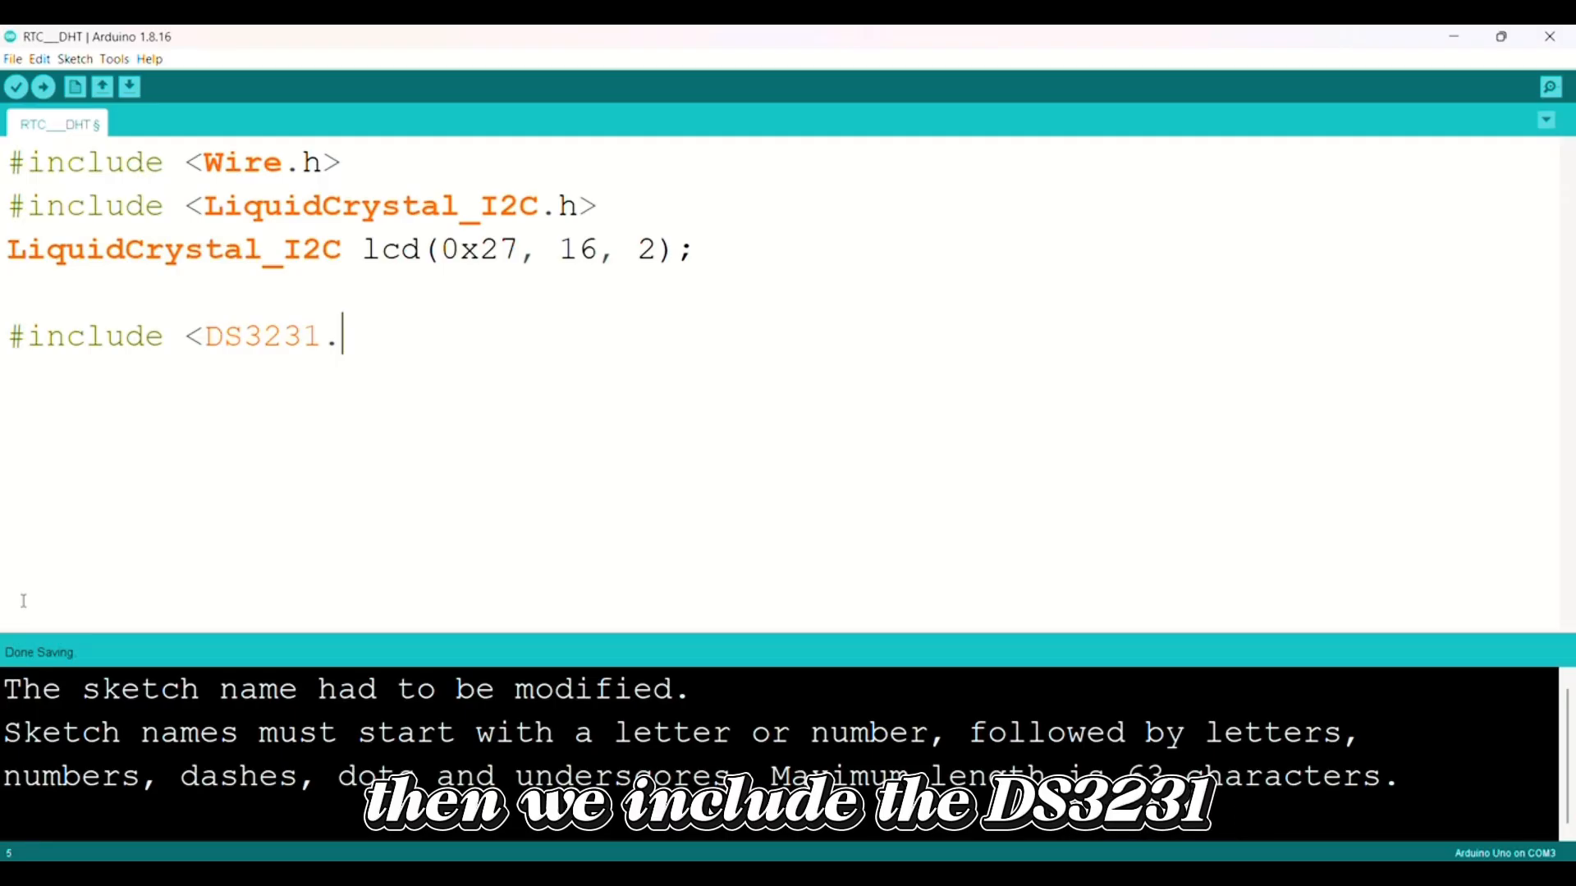
{"action": "type", "text": "h>"}
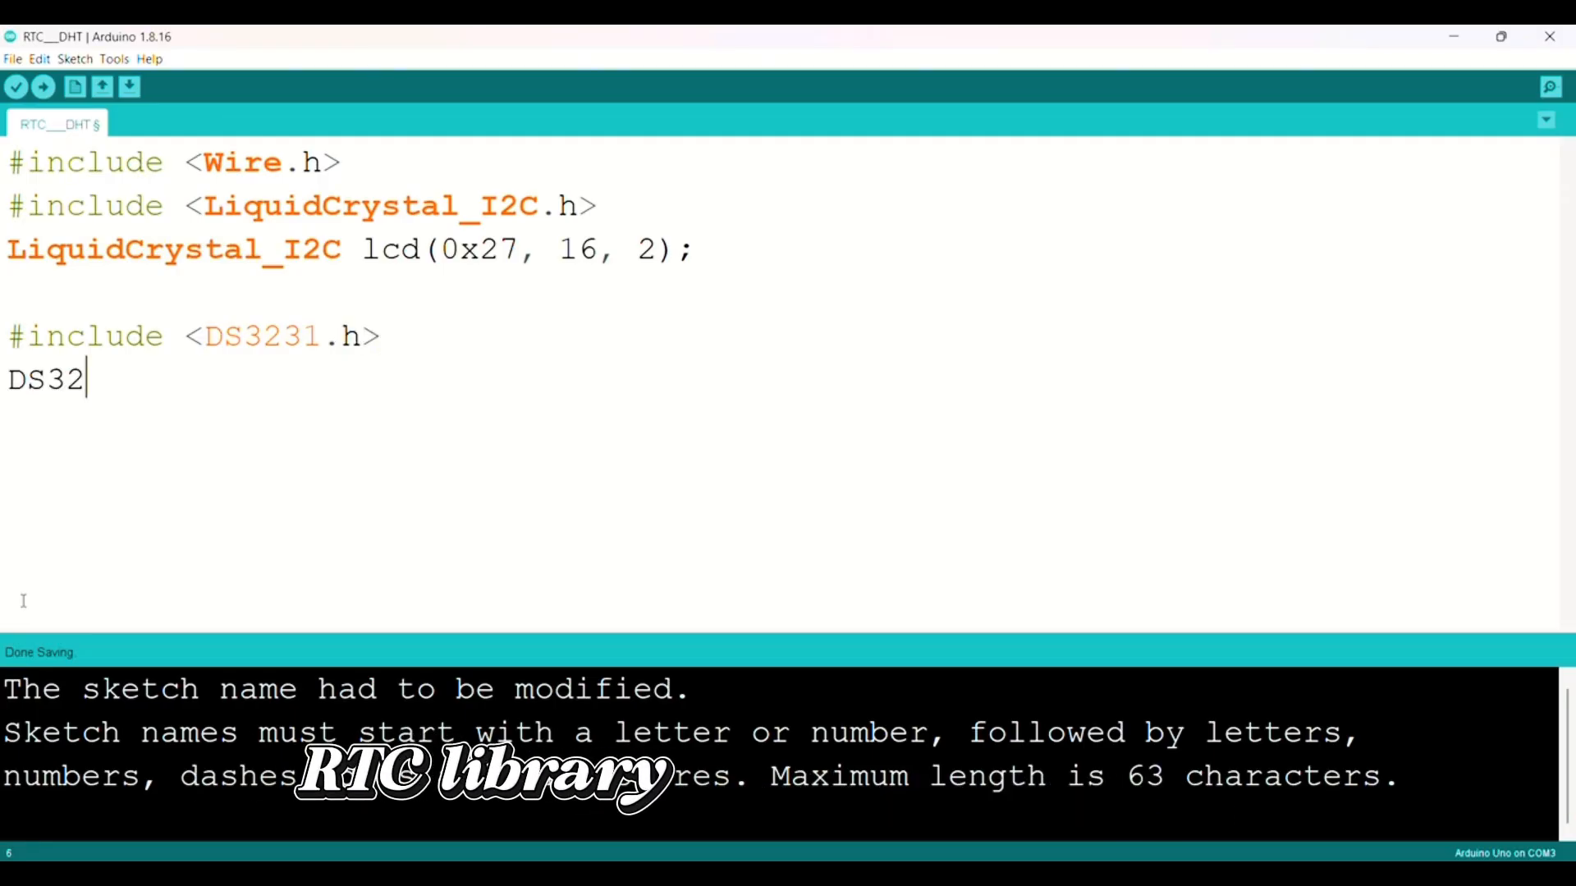
{"action": "type", "text": "31  rtc(SDA, SCL)"}
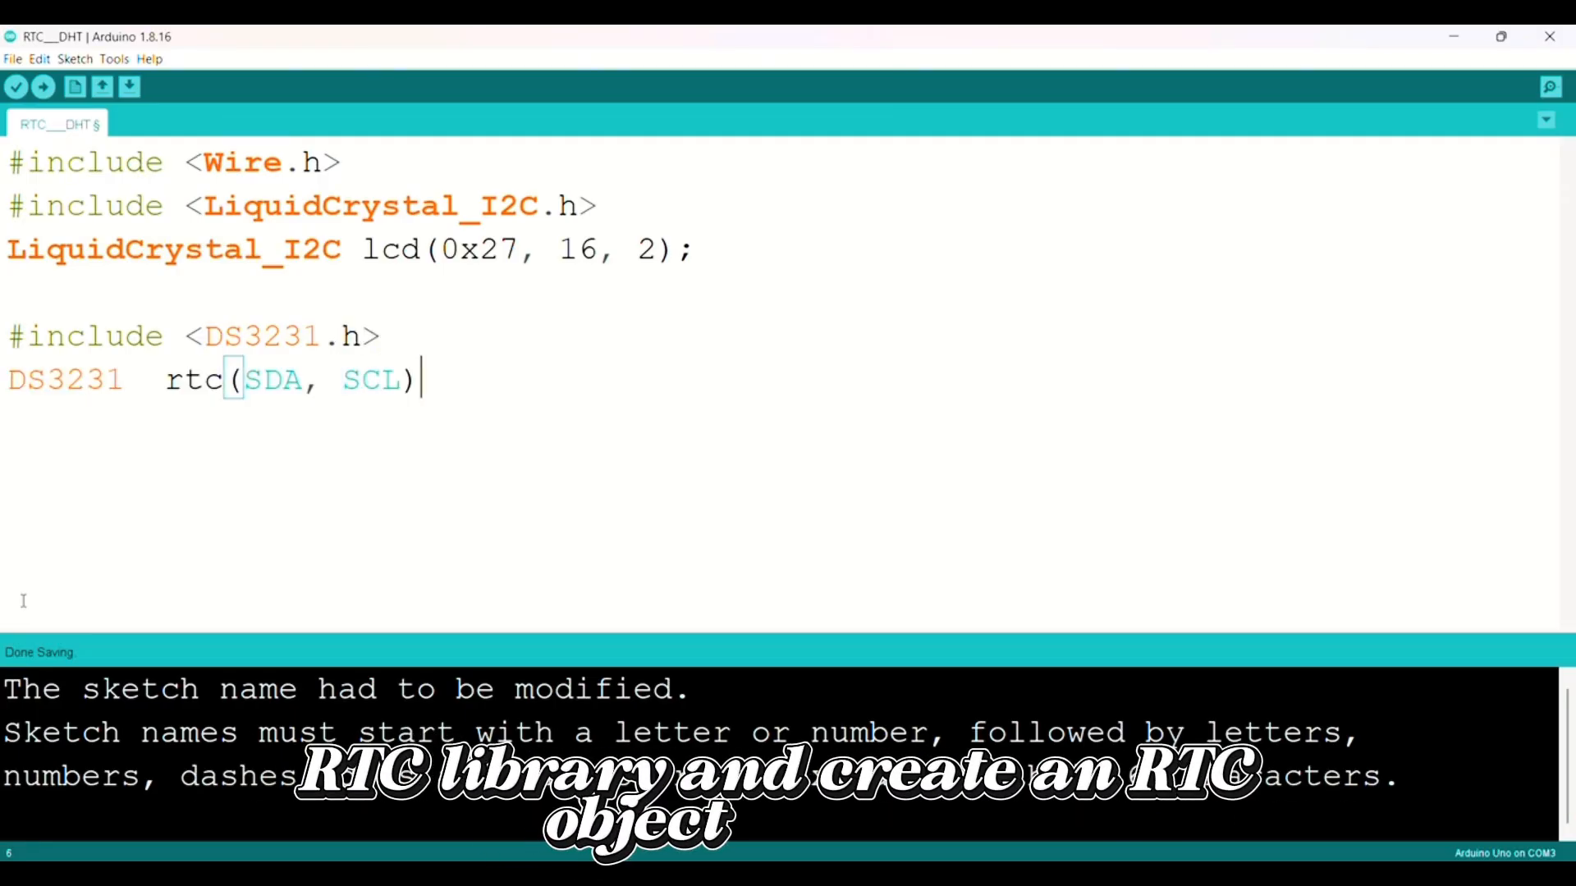
{"action": "type", "text": ";"}
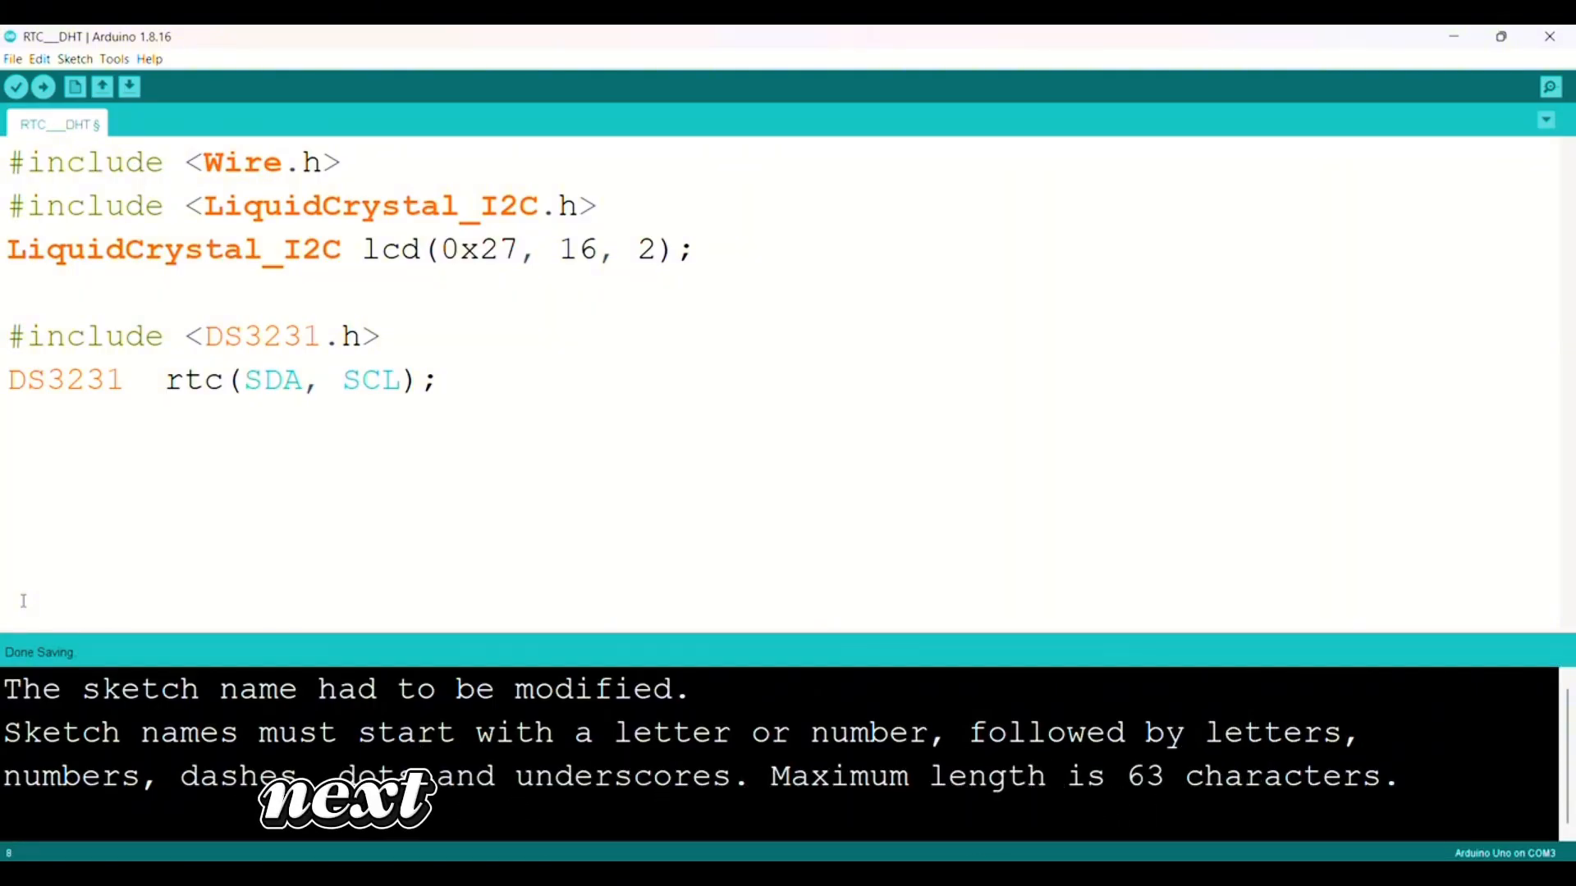
- Include DHT.h, define DHTPIN 2 and DHTTYPE DHT11, declare dht, and start void setup
{"action": "type", "text": "#include \"DHT.h\""}
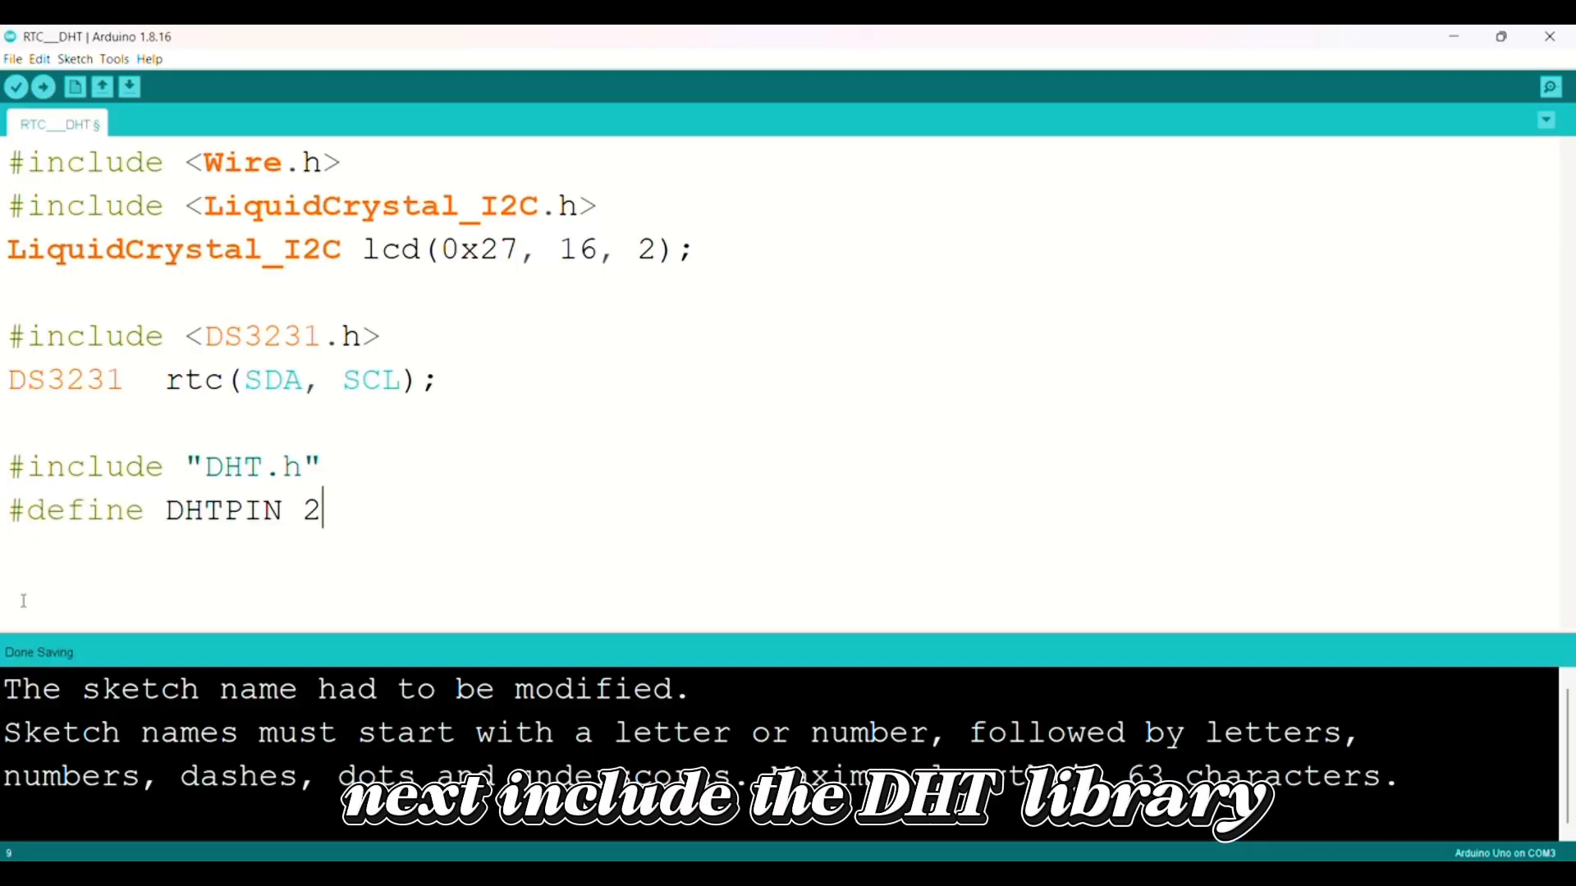
{"action": "type", "text": "// Digital pin 2 connected to the DHT sensor"}
{"action": "type", "text": "#"}
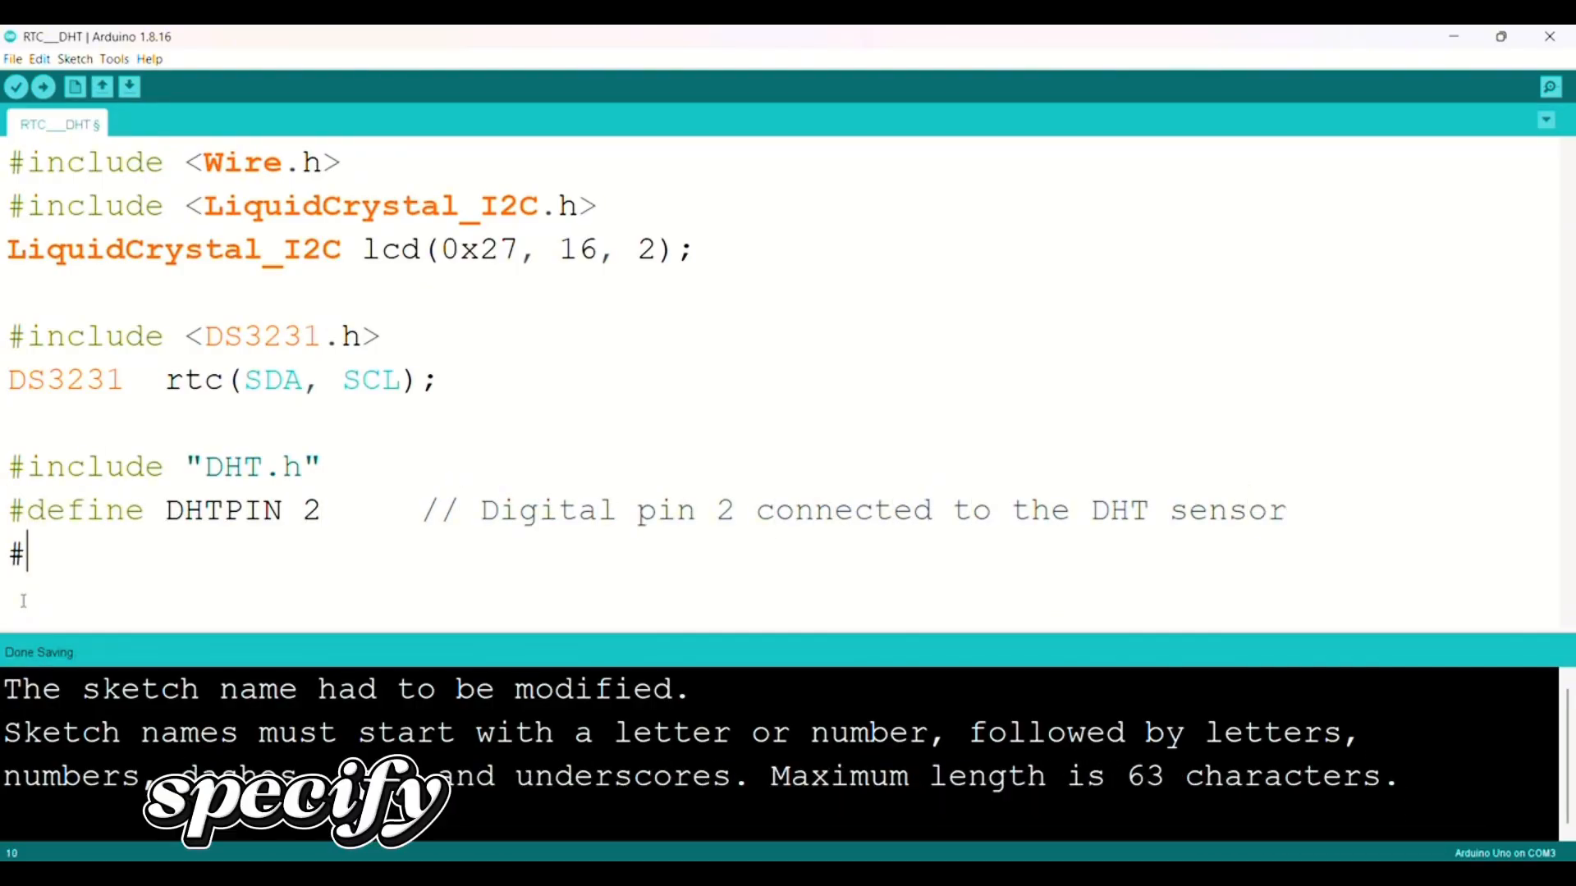
{"action": "type", "text": "define DHTTYPE DHT11"}
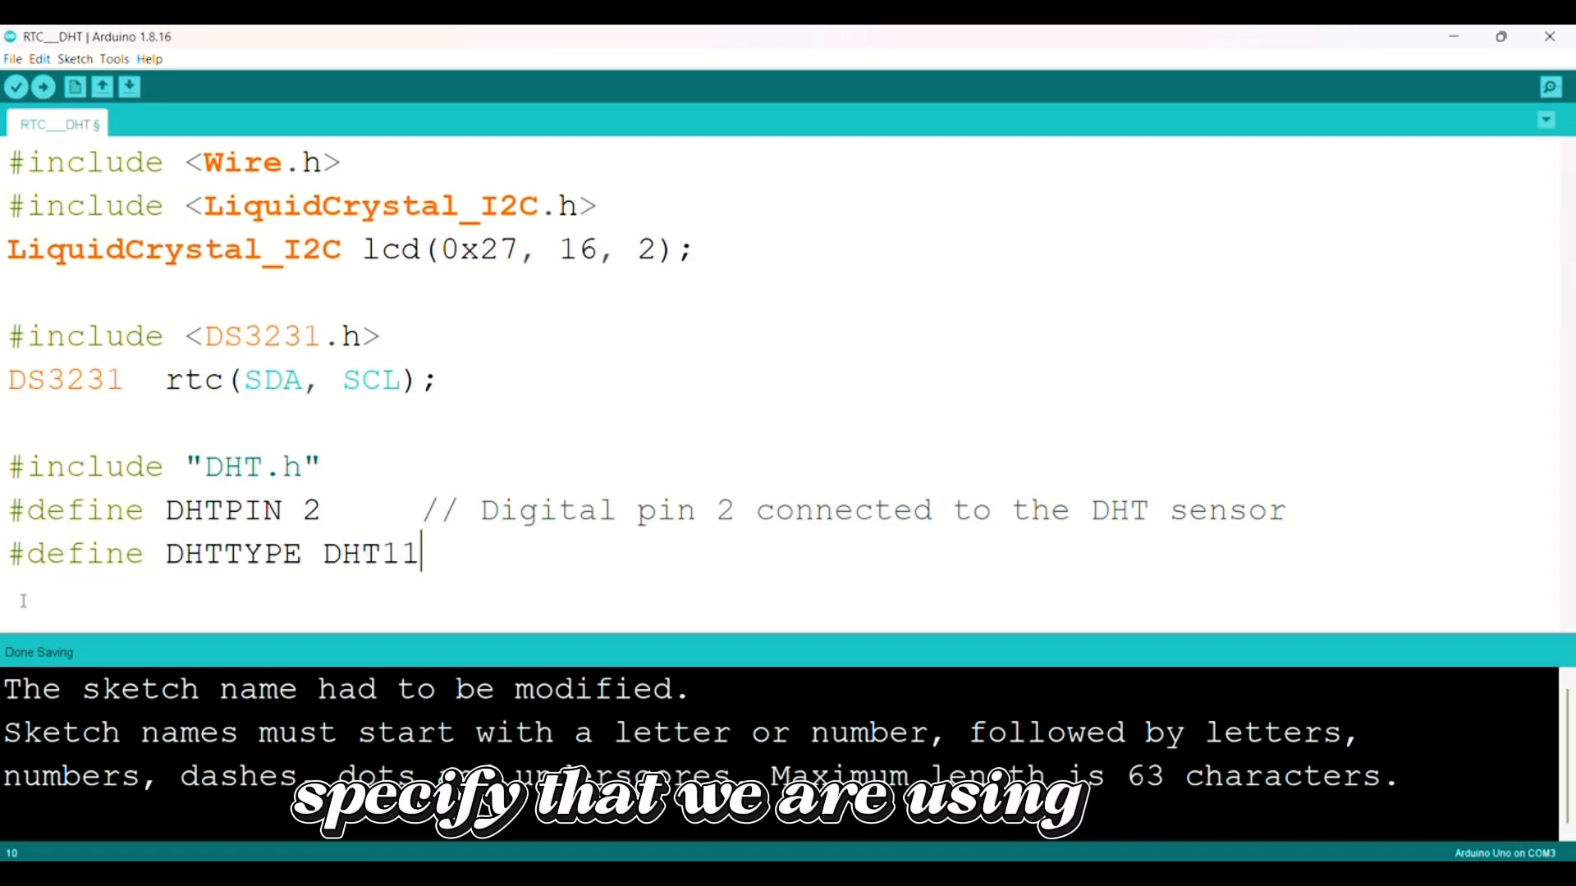
{"action": "type", "text": "DHT dht ("}
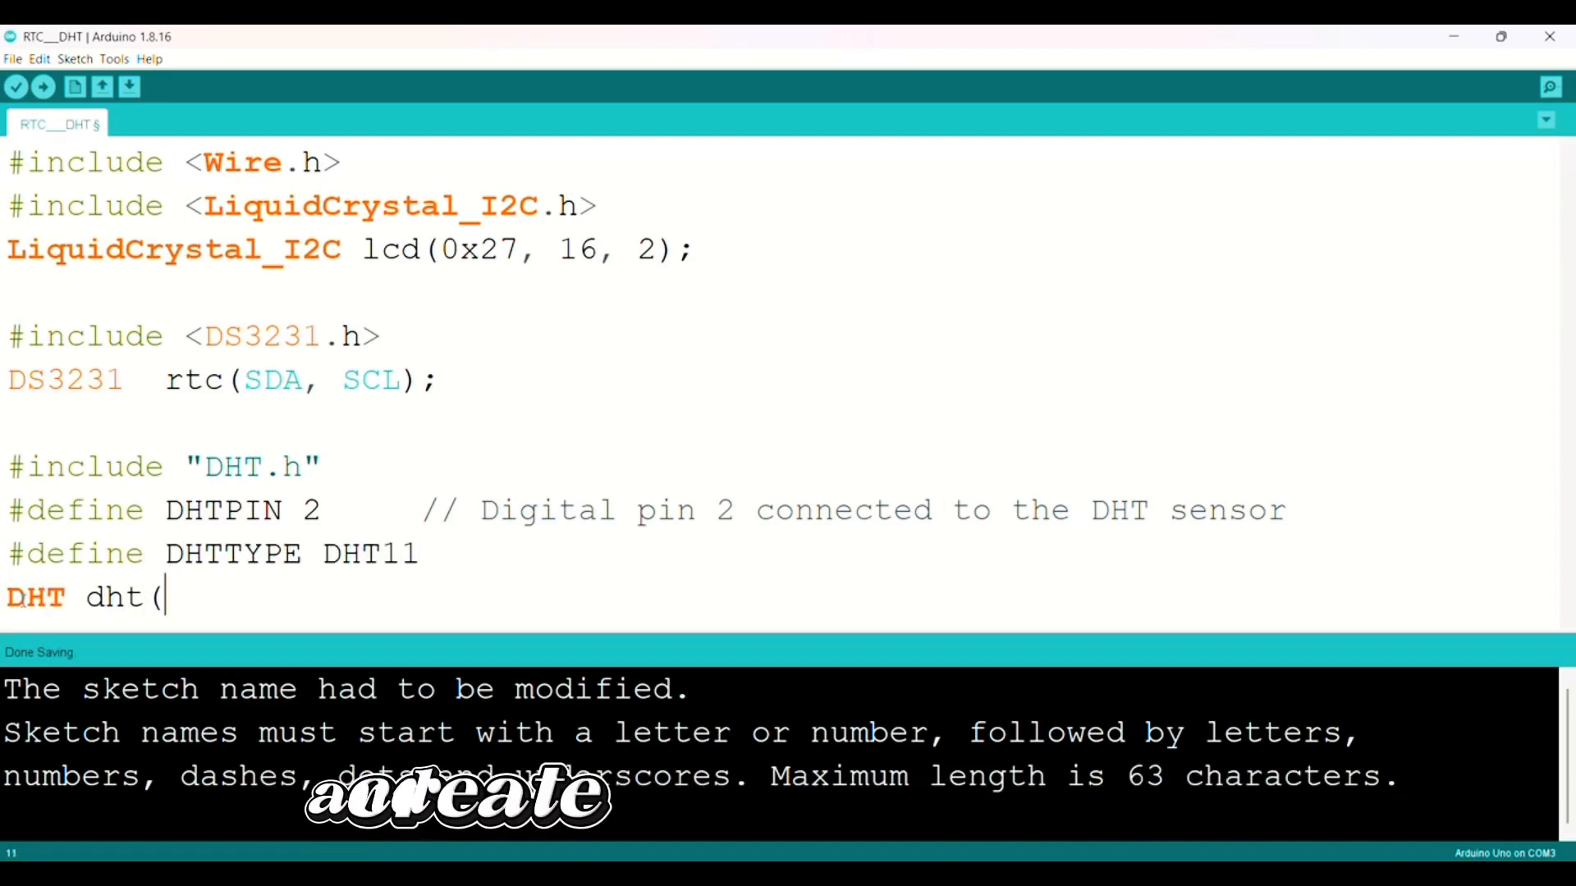
{"action": "type", "text": "DHTPIN, DHTTYPE);"}
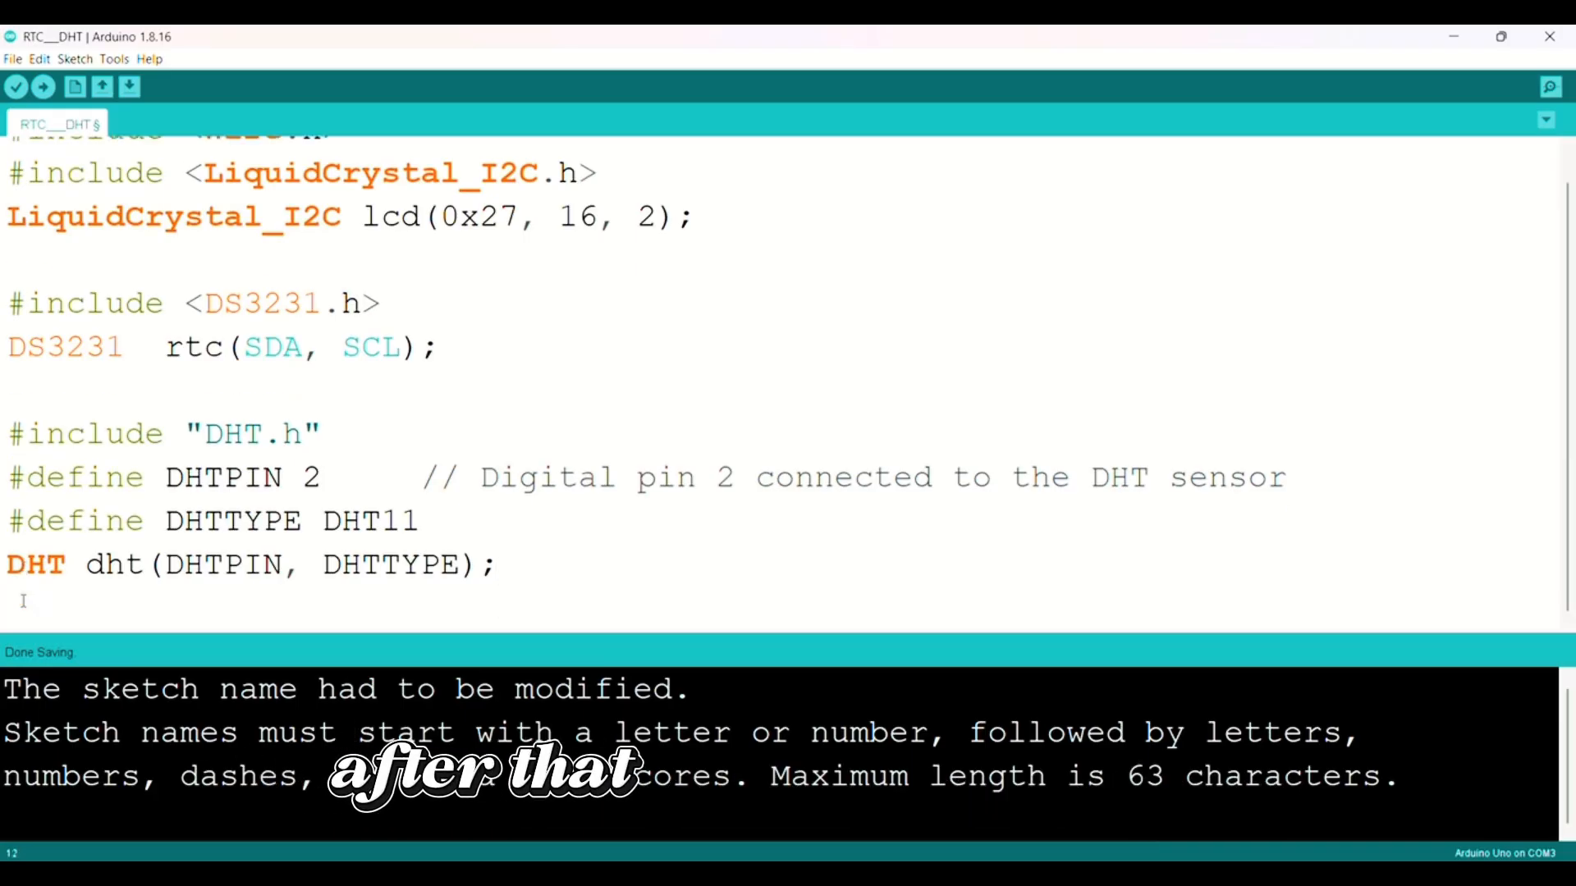
{"action": "type", "text": "void setup("}
{"action": "type", "text": "{"}
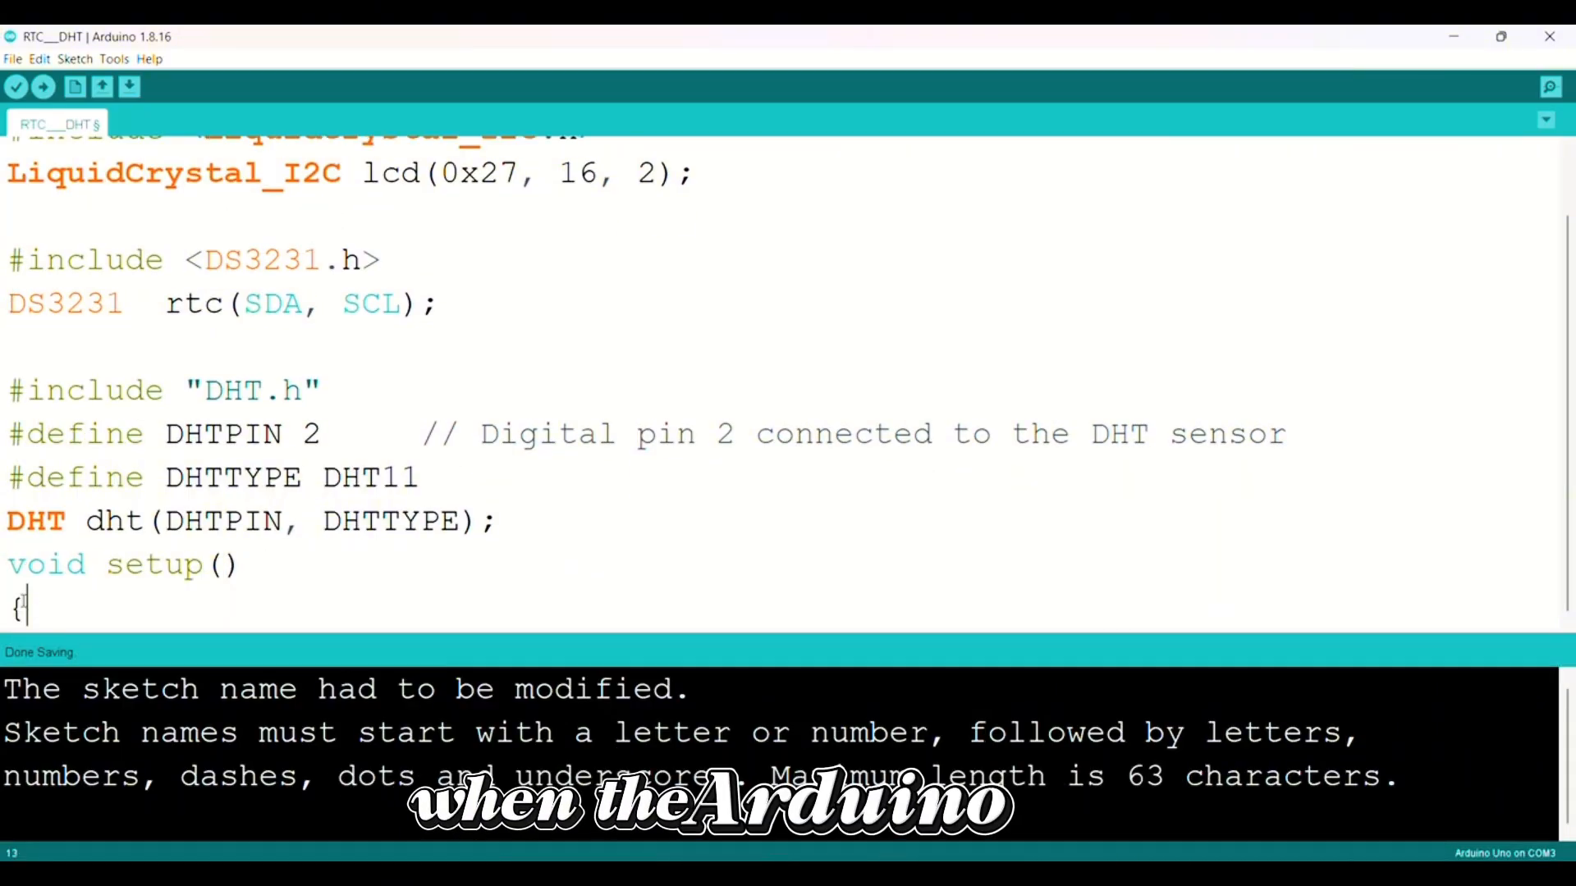
- In setup, initialise the LCD, begin Serial at 9600 and begin the DHT sensor
{"action": "type", "text": "lcd.i"}
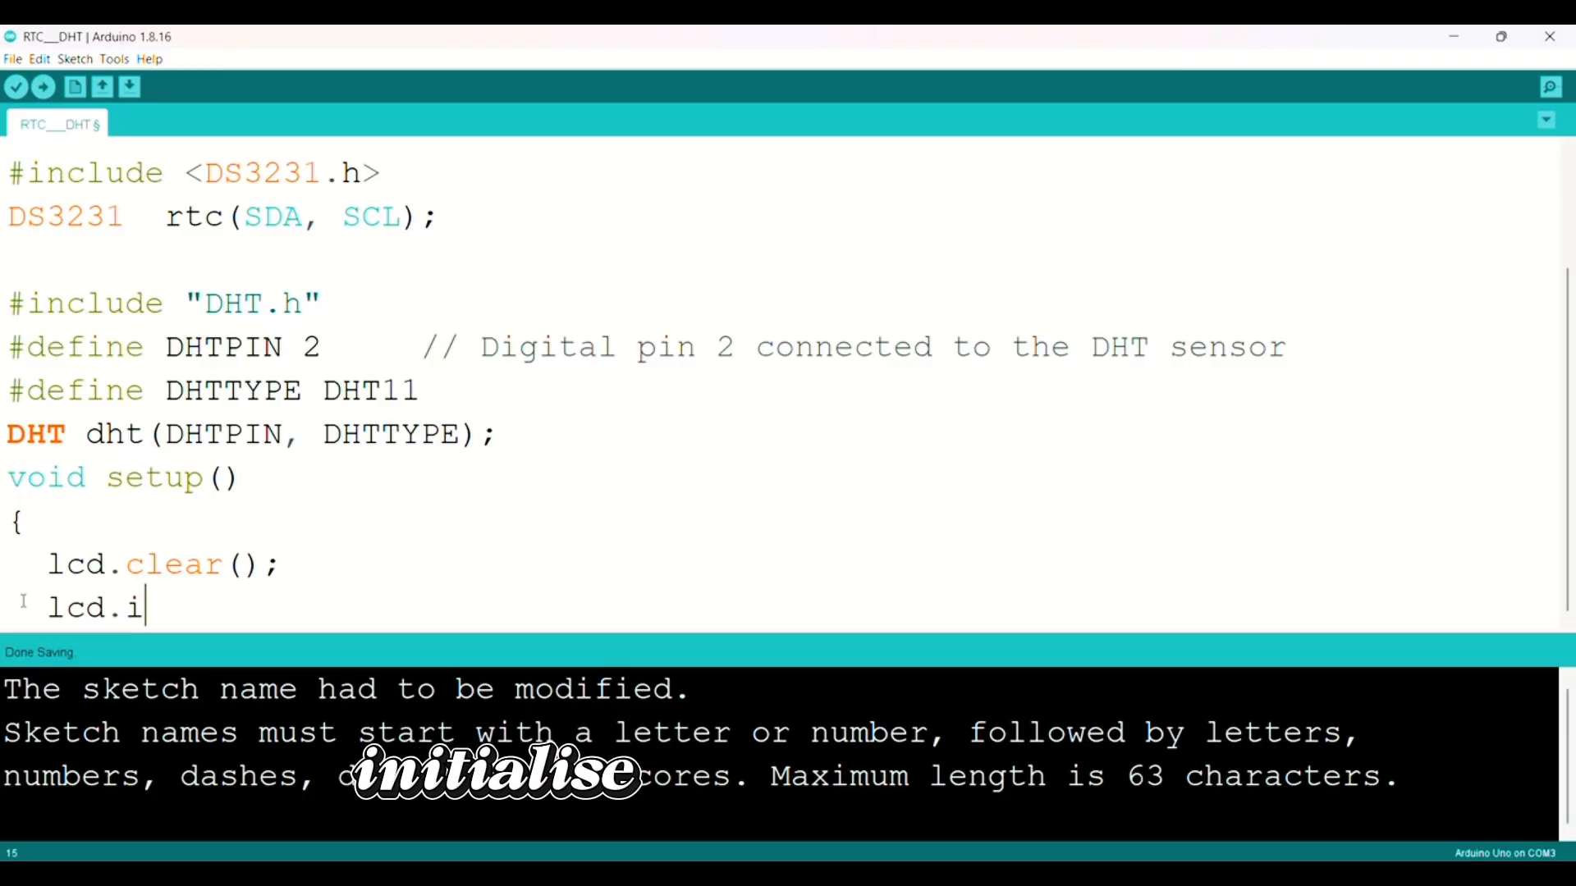
{"action": "type", "text": "nit();"}
{"action": "type", "text": "S"}
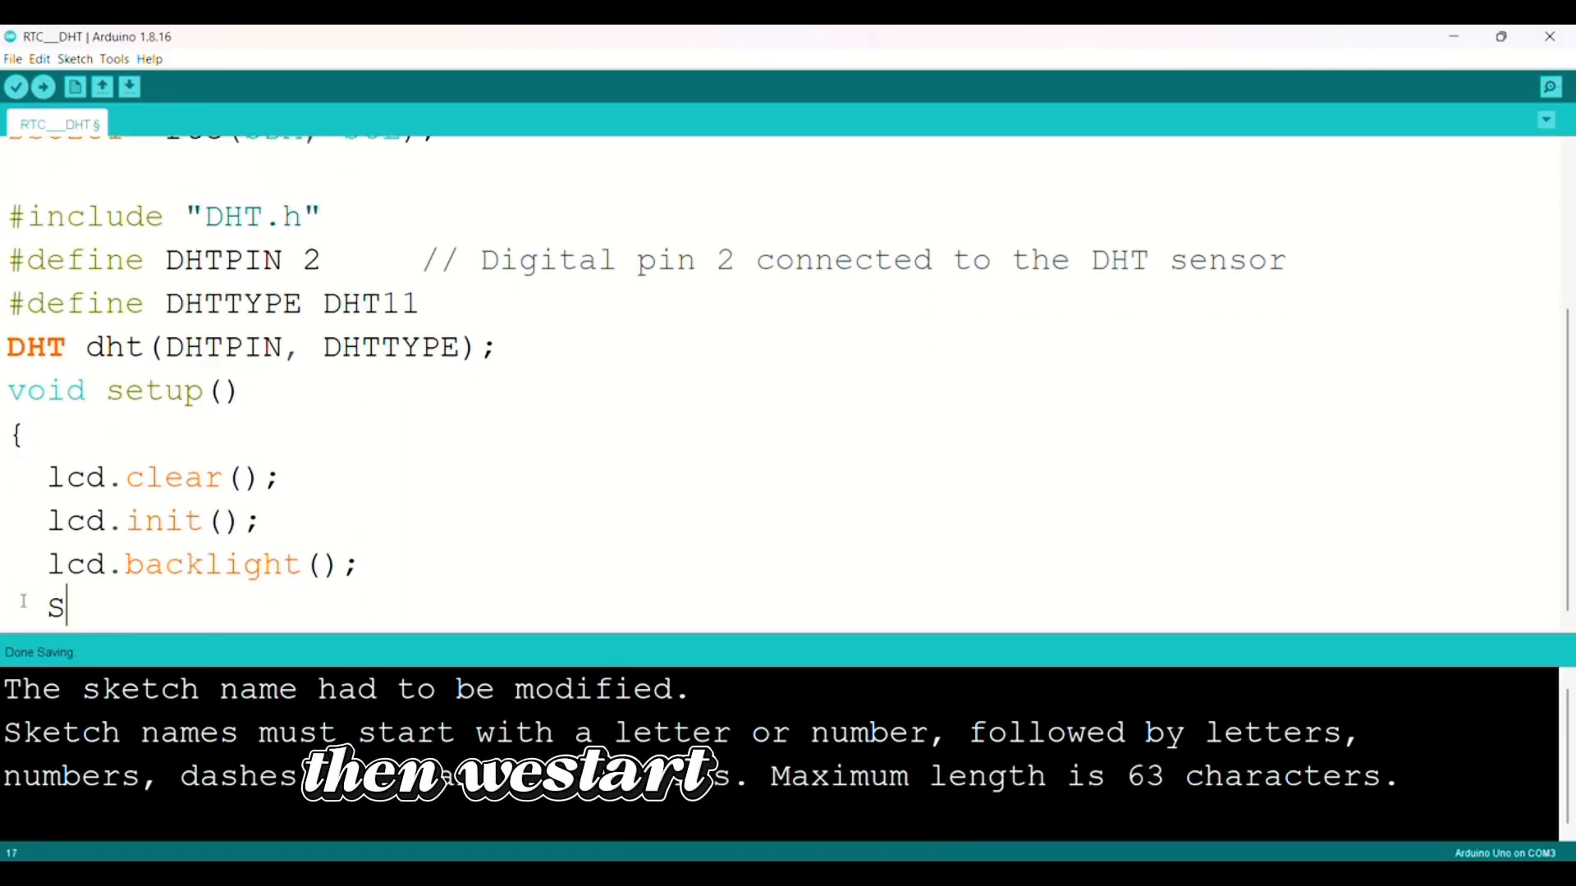
{"action": "type", "text": "erial.begin(9600);"}
{"action": "type", "text": "rtc.begin();"}
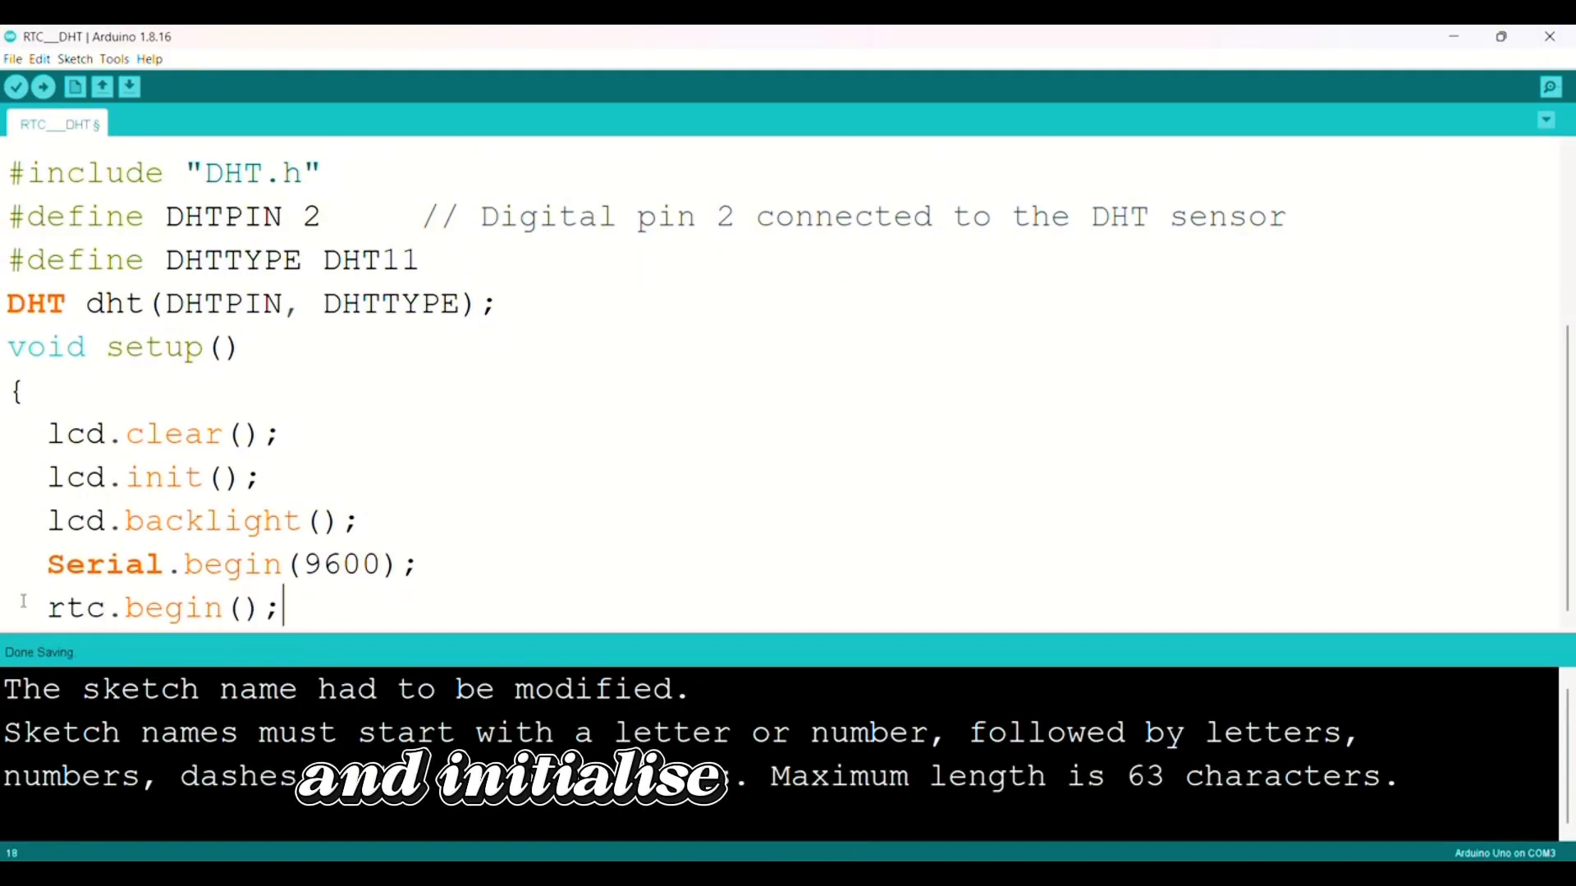
{"action": "type", "text": "dht.beg"}
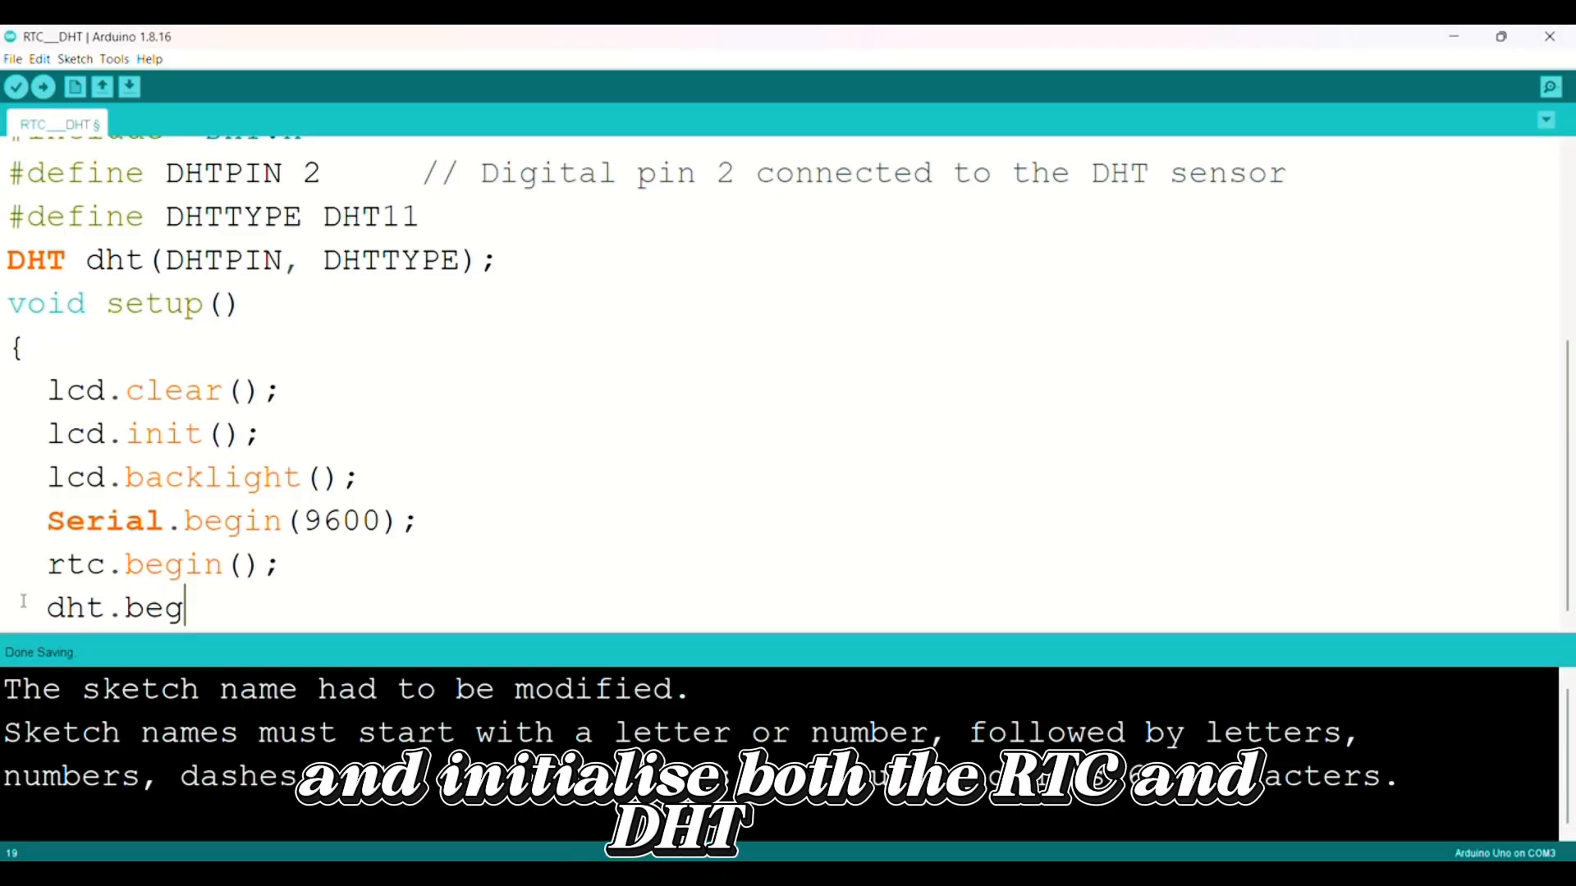
{"action": "type", "text": "in();"}
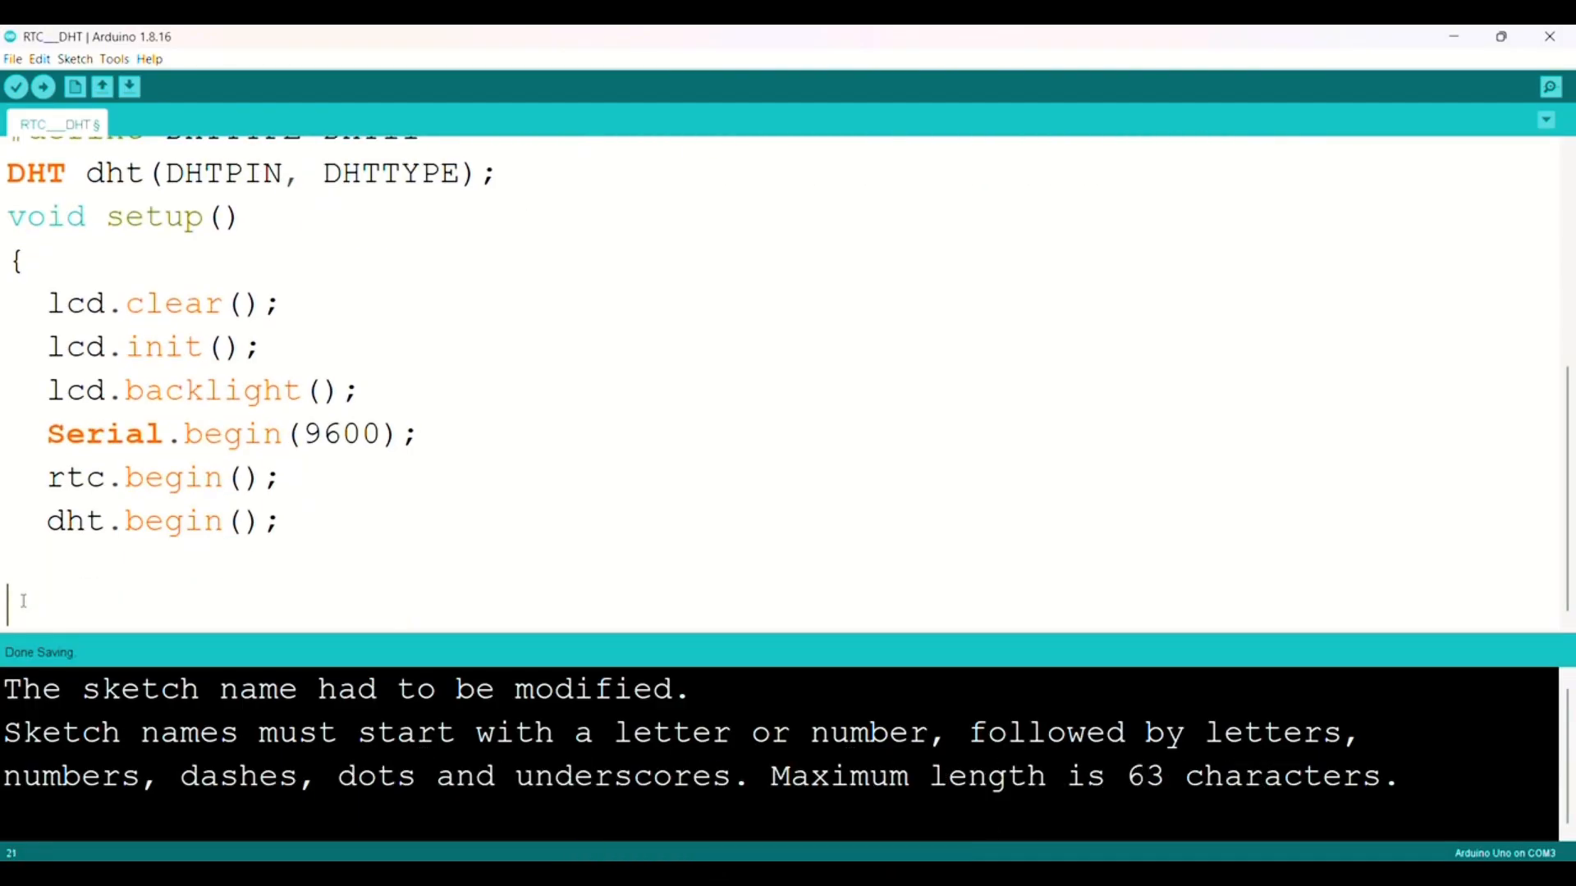
- Add the comments explaining the optional date-setting lines and the FRIDAY day-of-week example
{"action": "type", "text": "// The following lines can be uncommented to set the date and time"}
{"action": "type", "text": "//rtc.setDOW(FRIDAY);"}
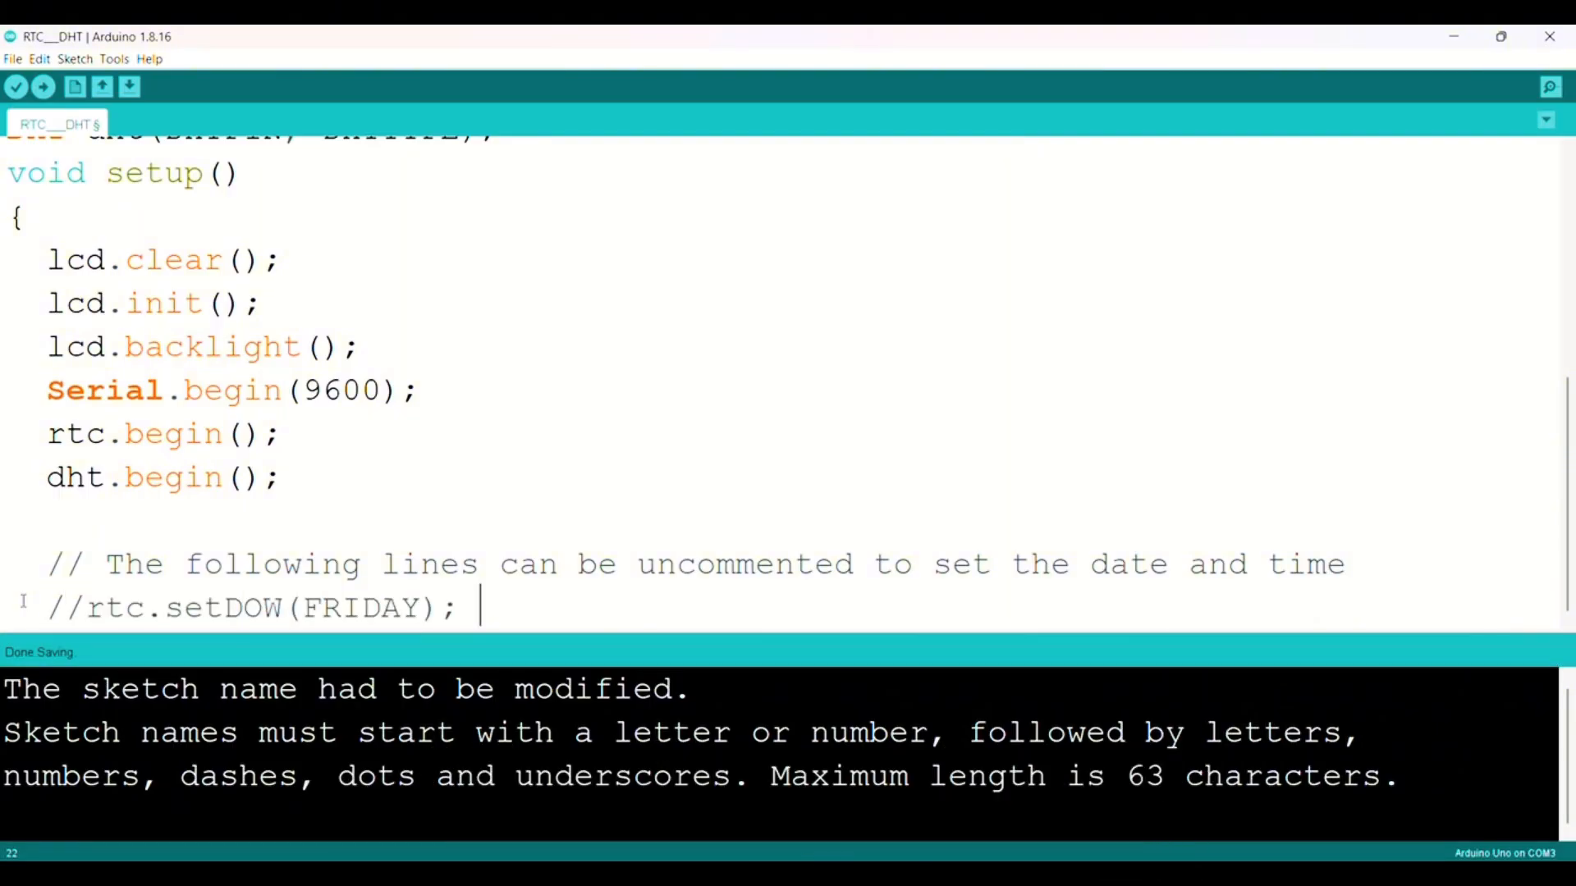
{"action": "type", "text": "// Set Day-of-Week to example (FRIDAY)"}
{"action": "type", "text": "lcd.setCursor(13,0); l"}
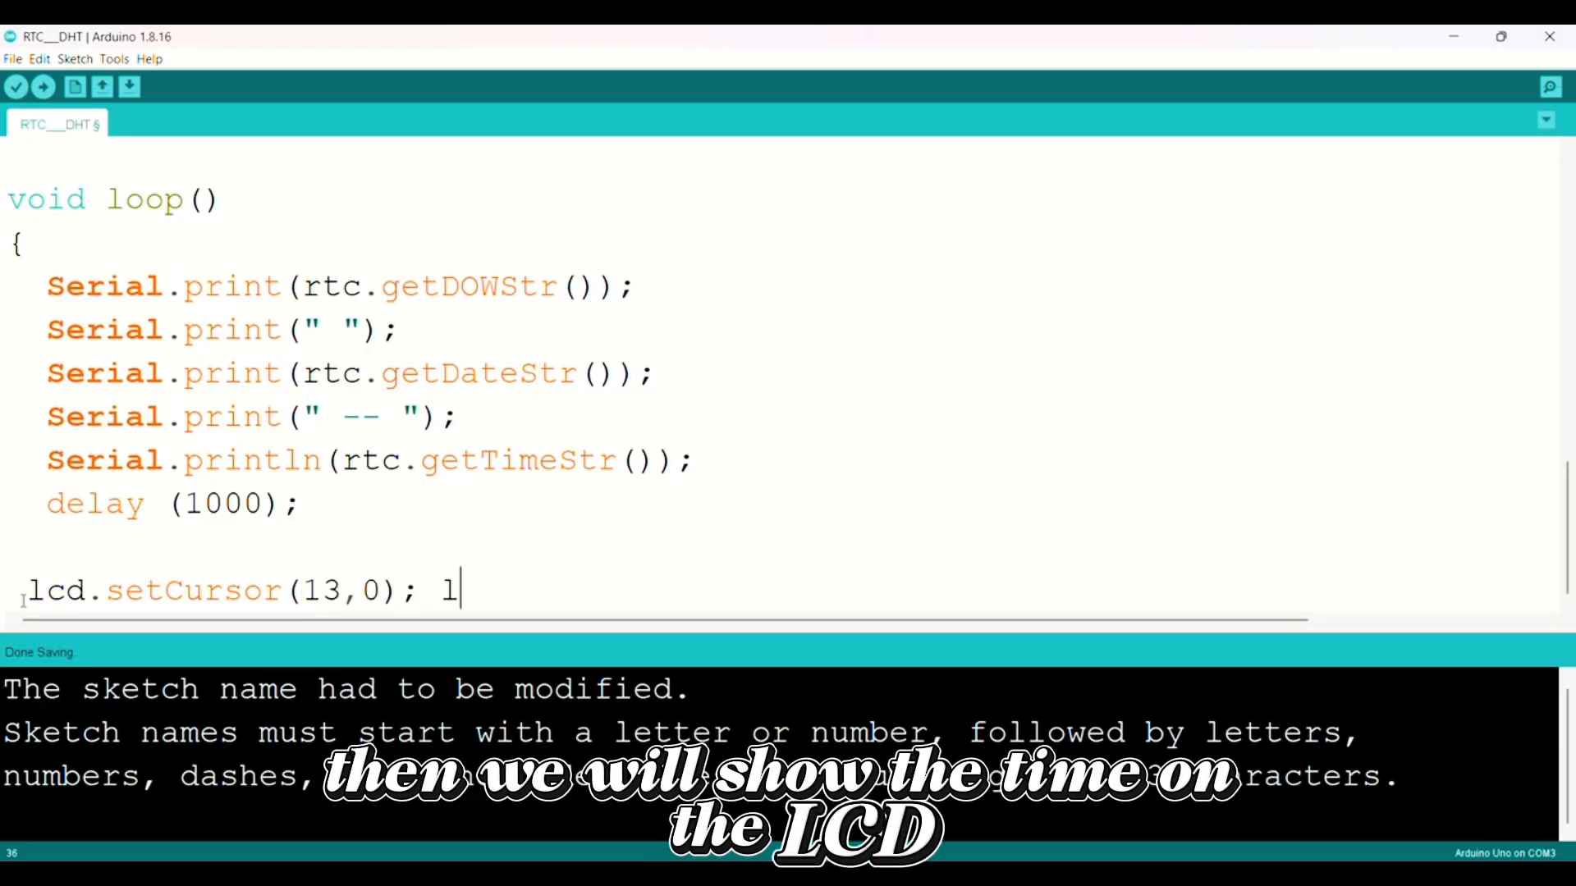
- In loop, print the RTC day-of-week, date string on row 0 and time string on row 1 of the LCD
{"action": "type", "text": "cd.print(rtc.getDOWStr());"}
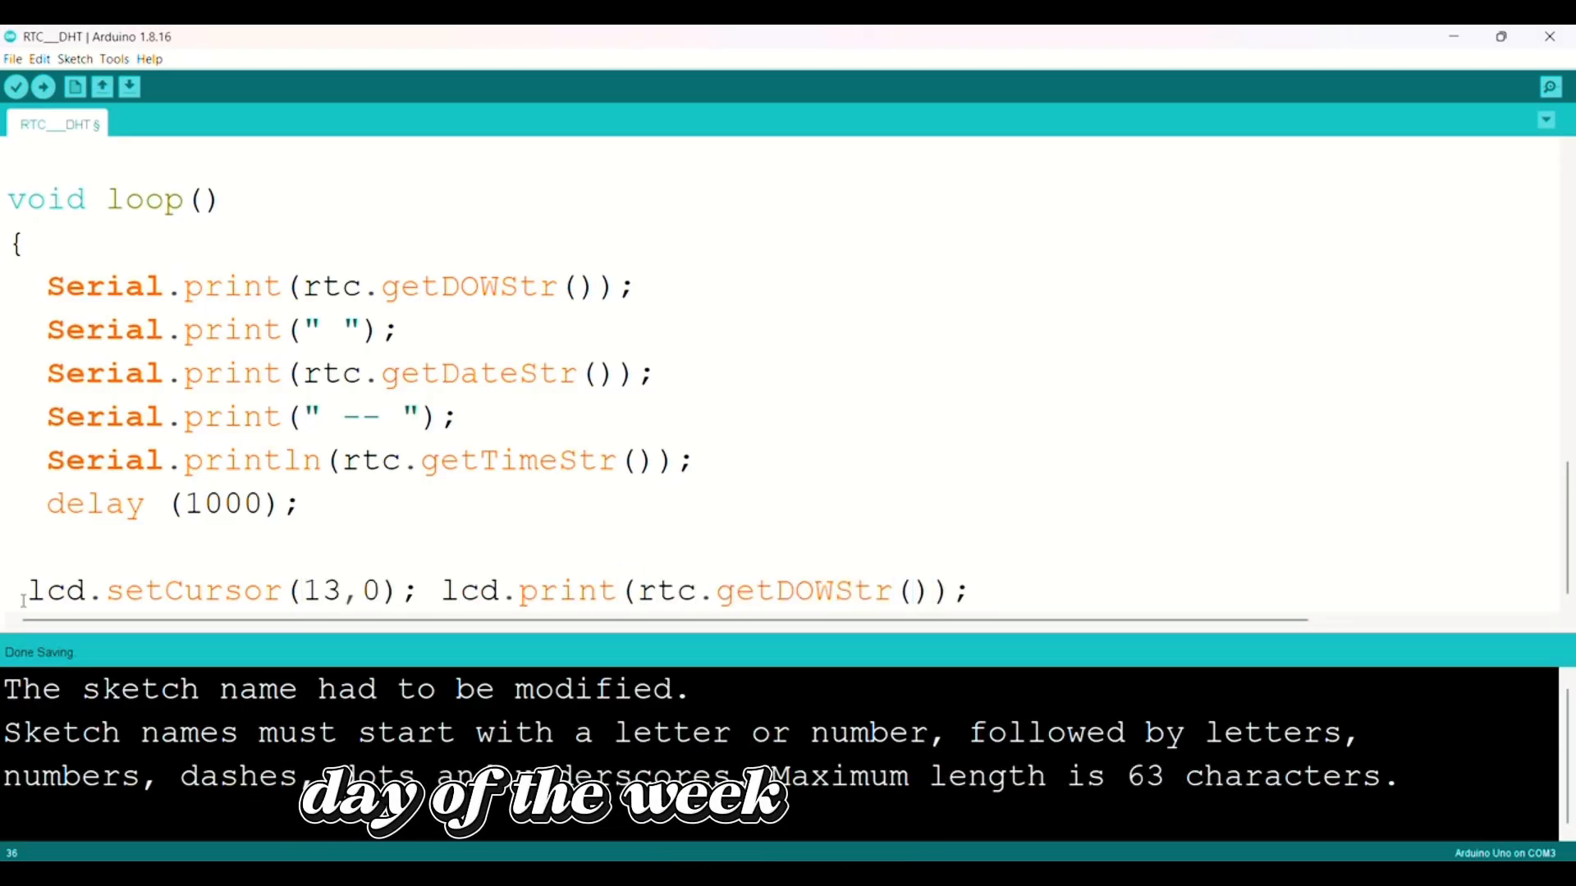
{"action": "type", "text": "lcd.setCursor(0,0); lcd.print("}
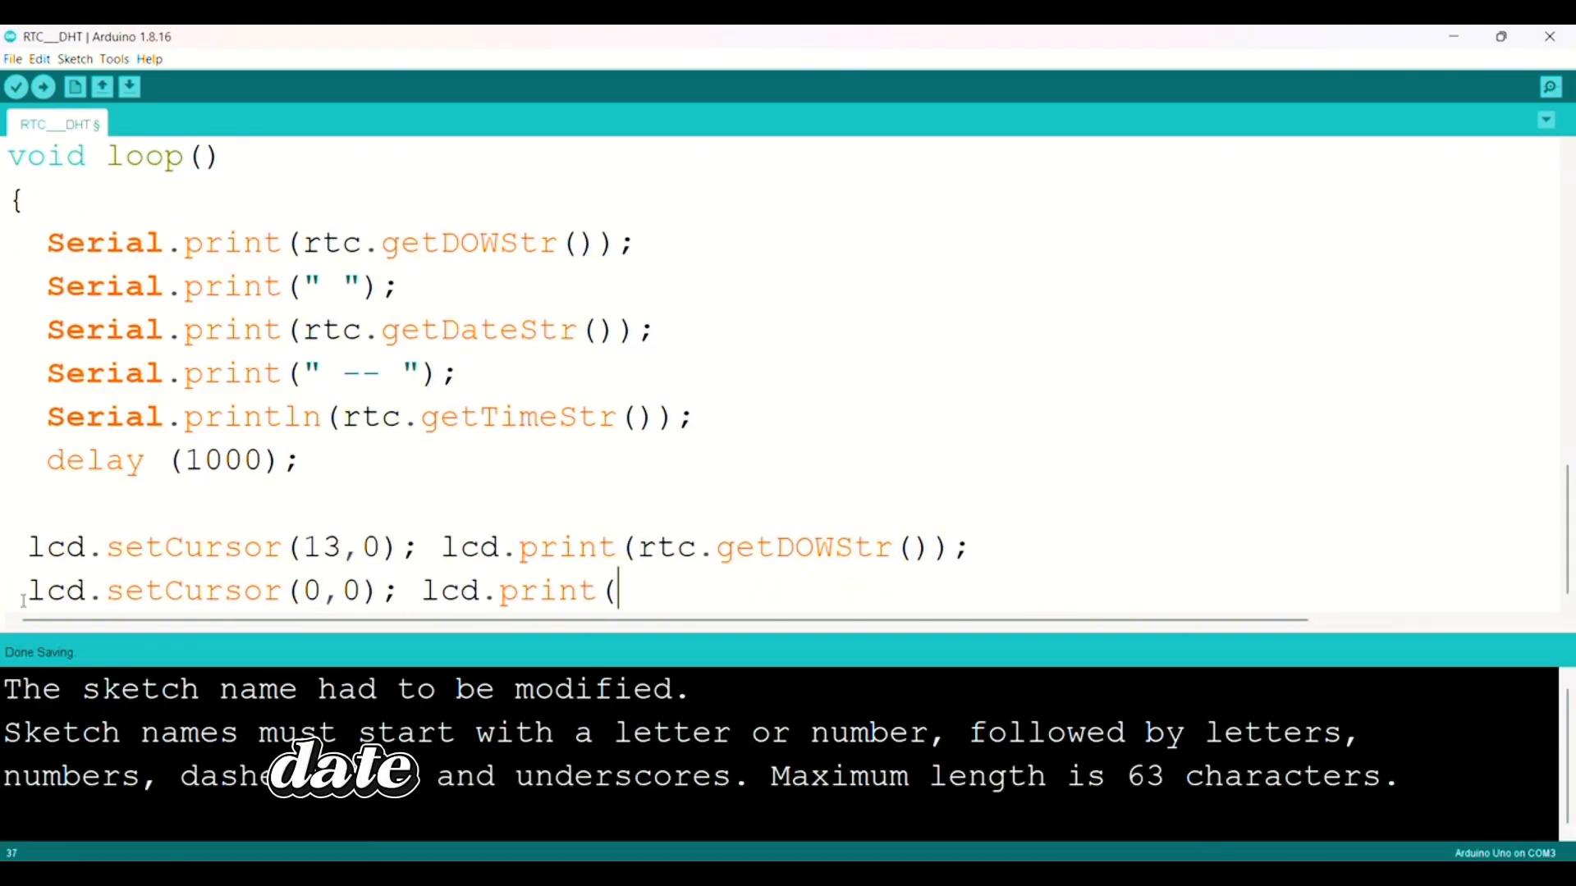
{"action": "type", "text": "rtc.getDateStr());"}
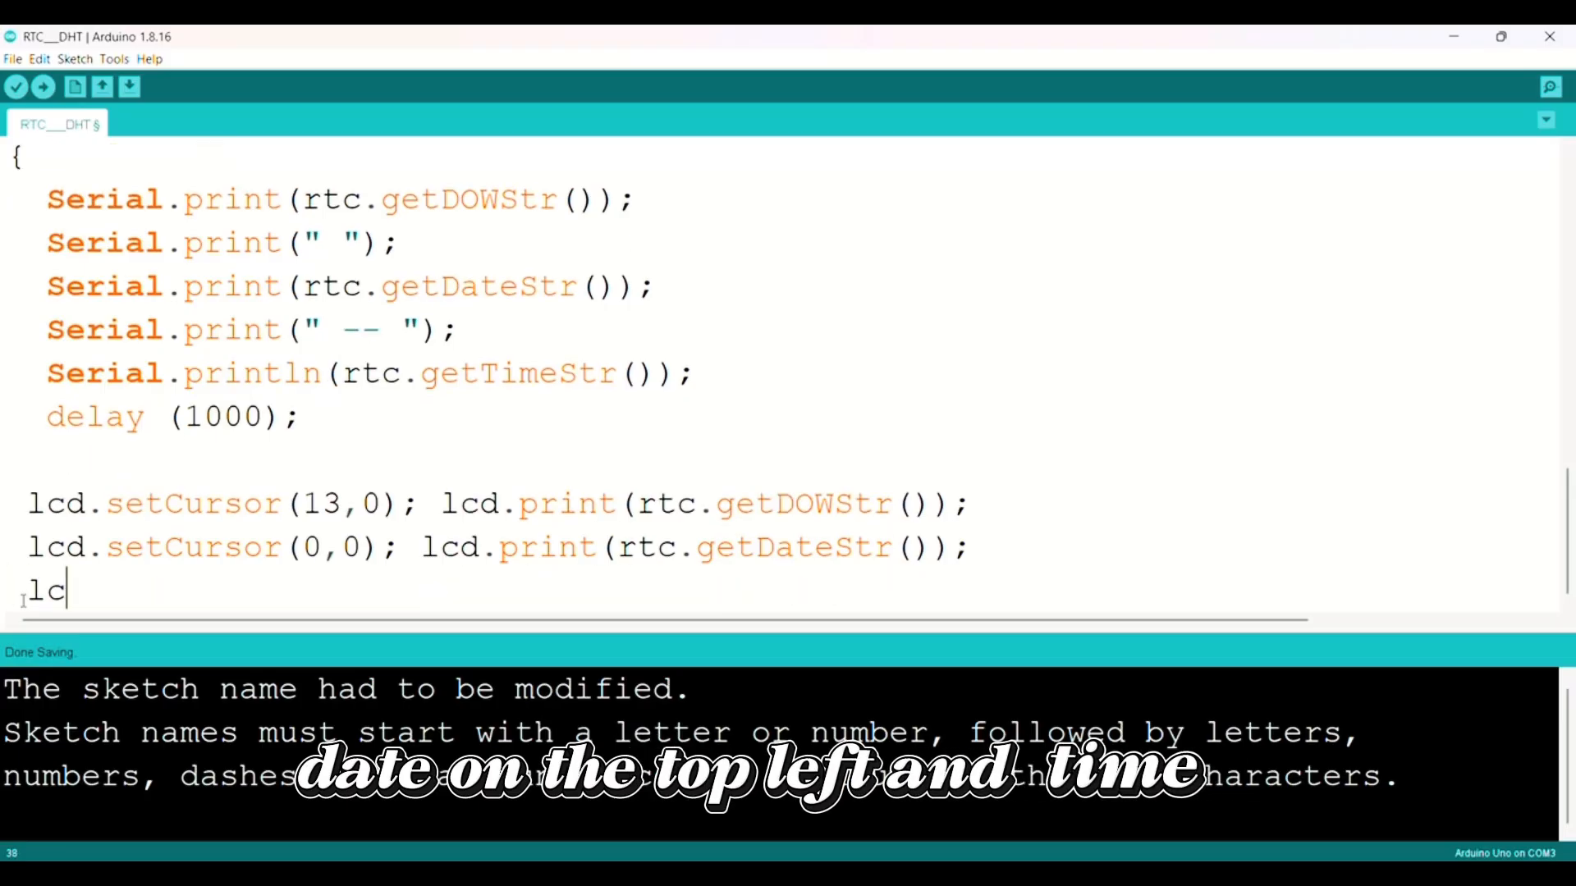
{"action": "type", "text": "d.setCursor(0,1); lcd.print(rtc.getTimeStr()"}
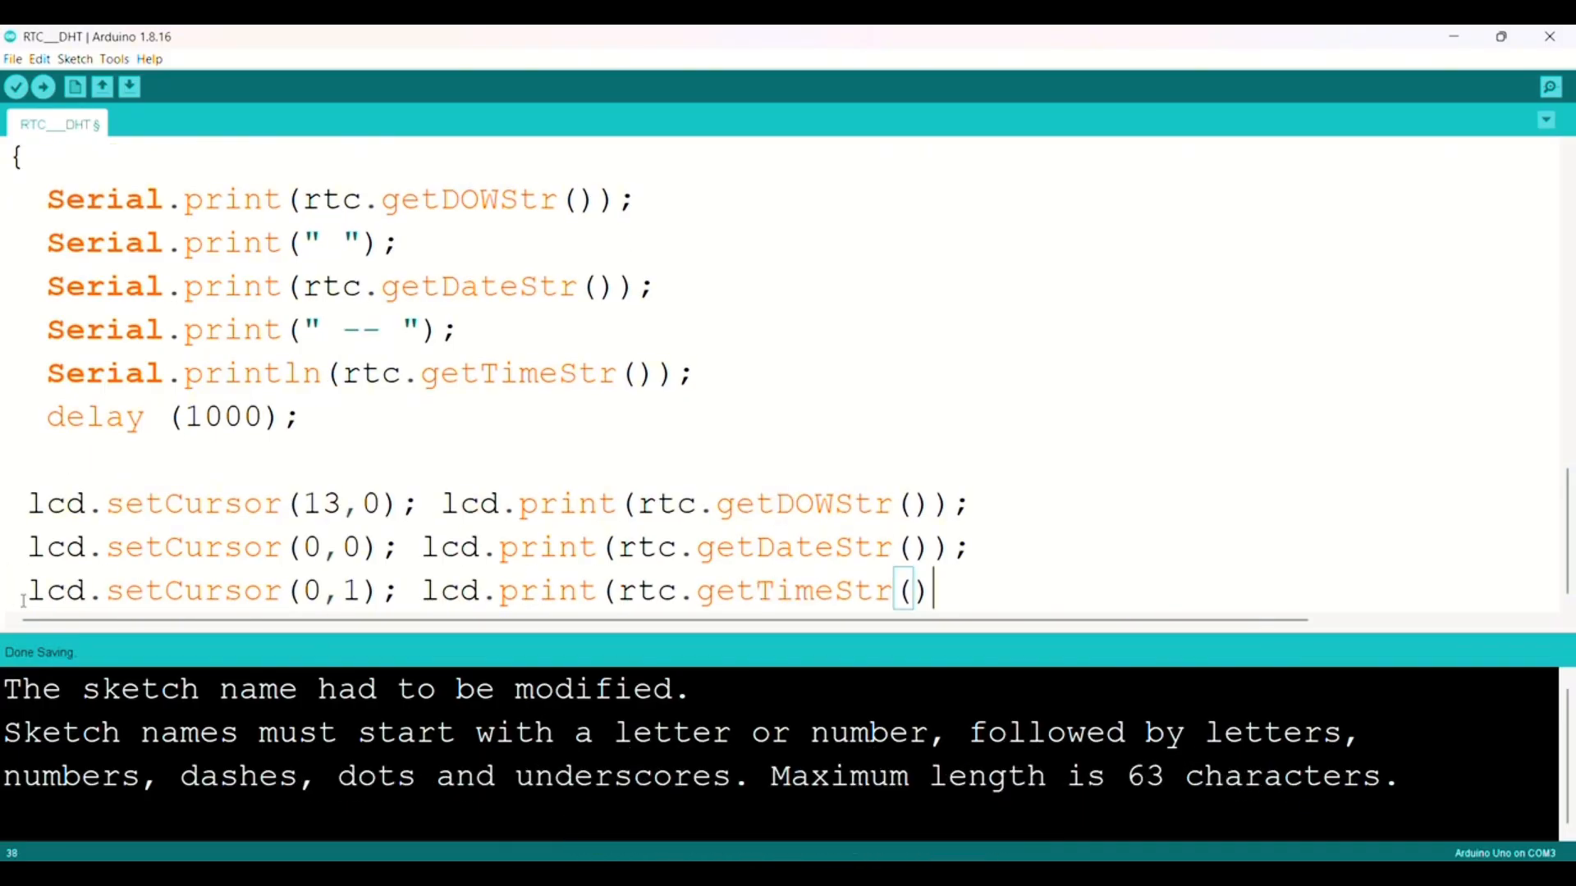
- Read the temperature into float t with dht.readTemperature() and print it with " C" to serial and LCD
{"action": "type", "text": "float"}
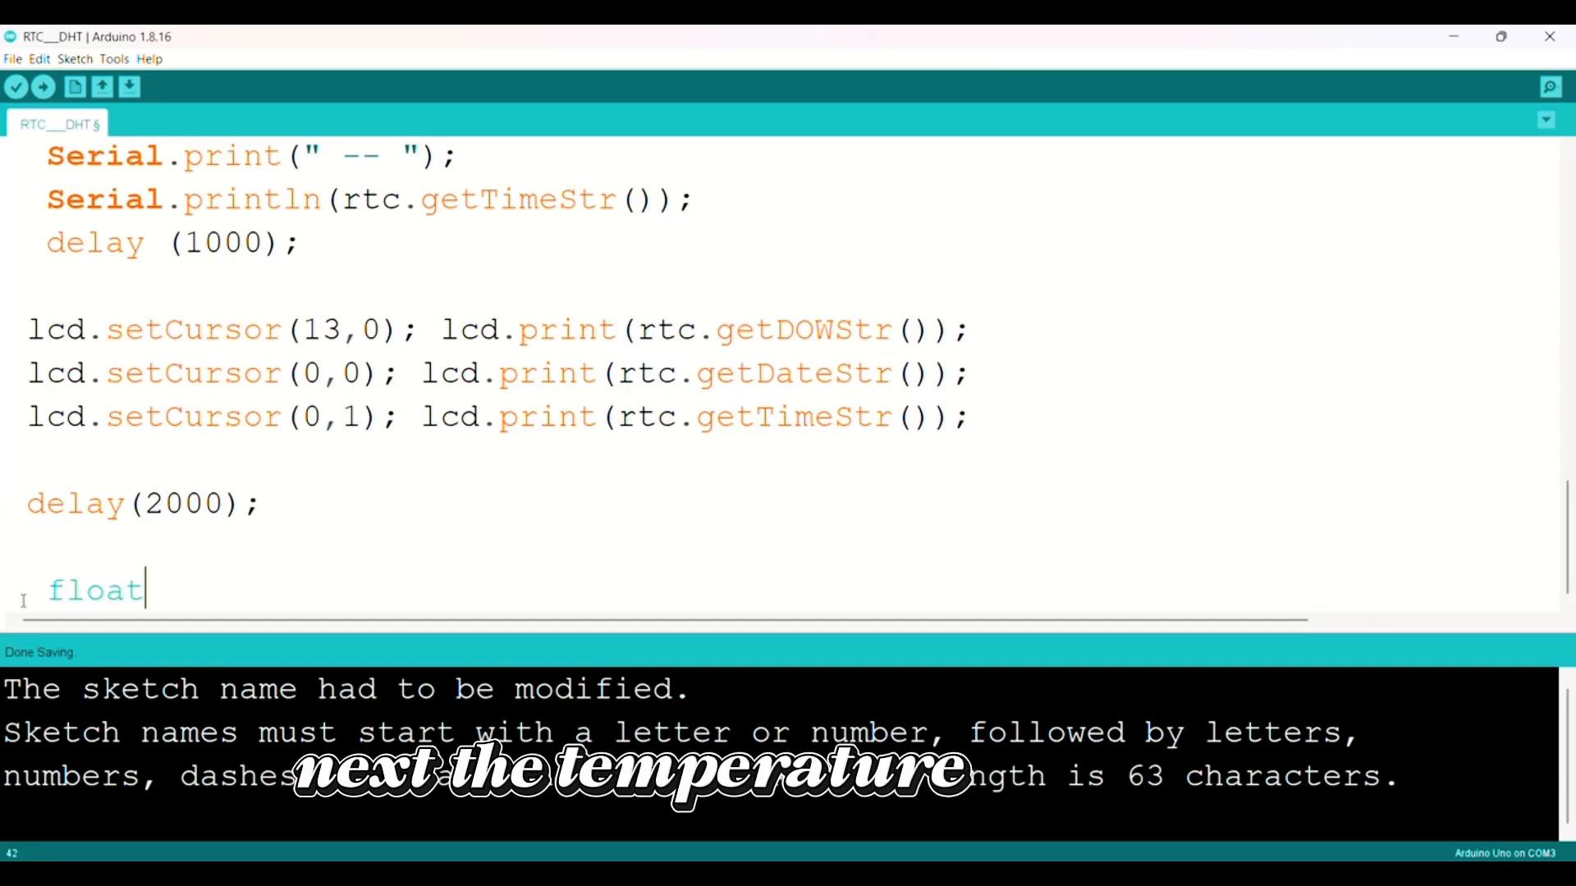
{"action": "type", "text": "t = dht."}
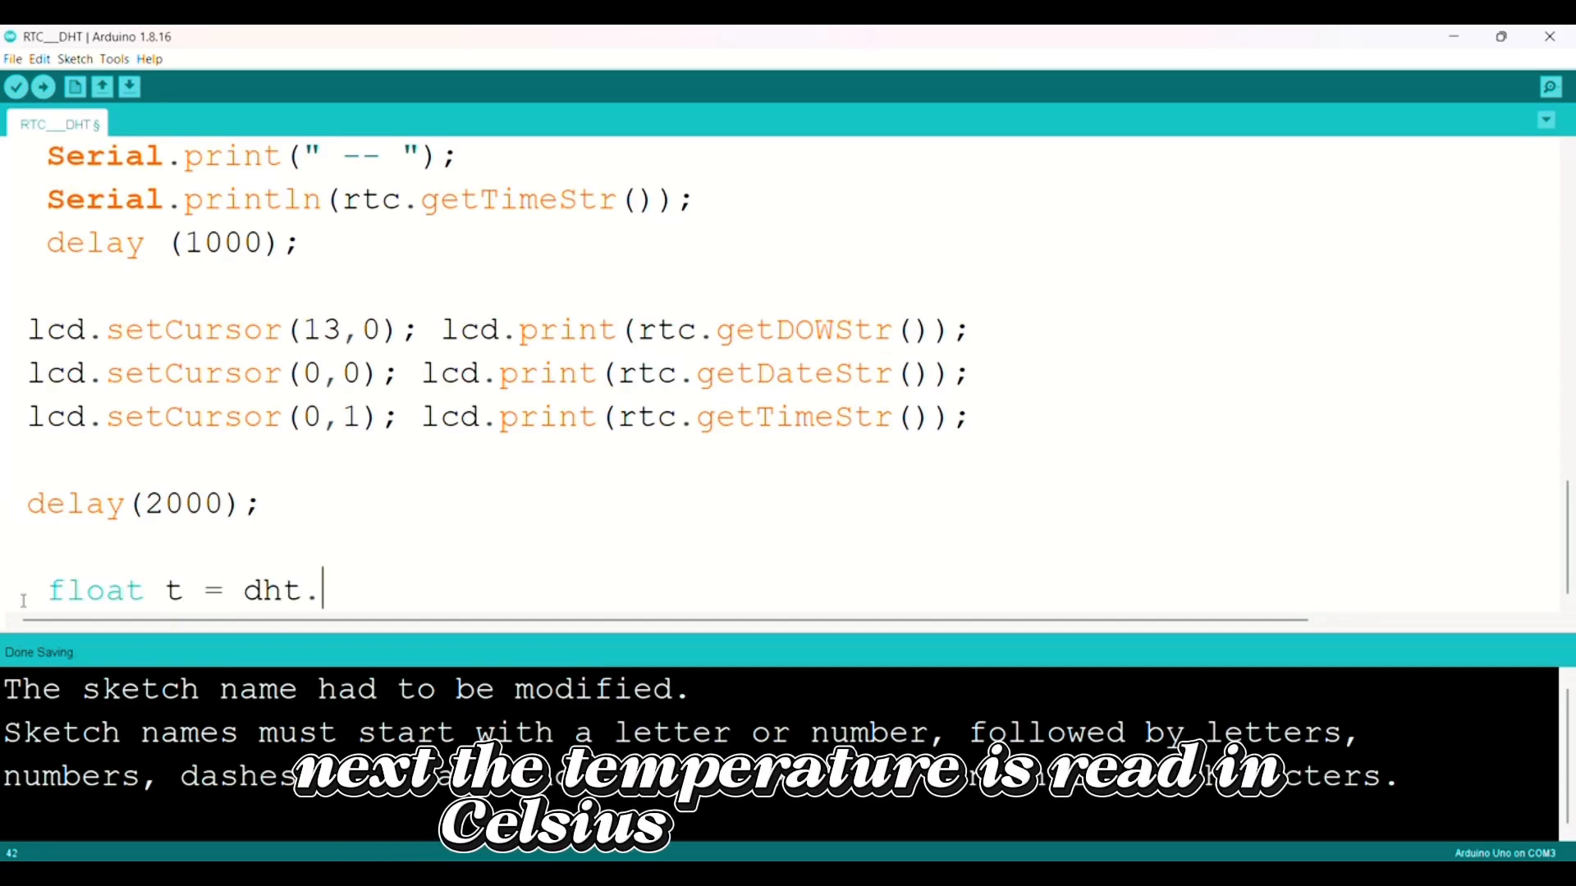
{"action": "type", "text": "readTempera"}
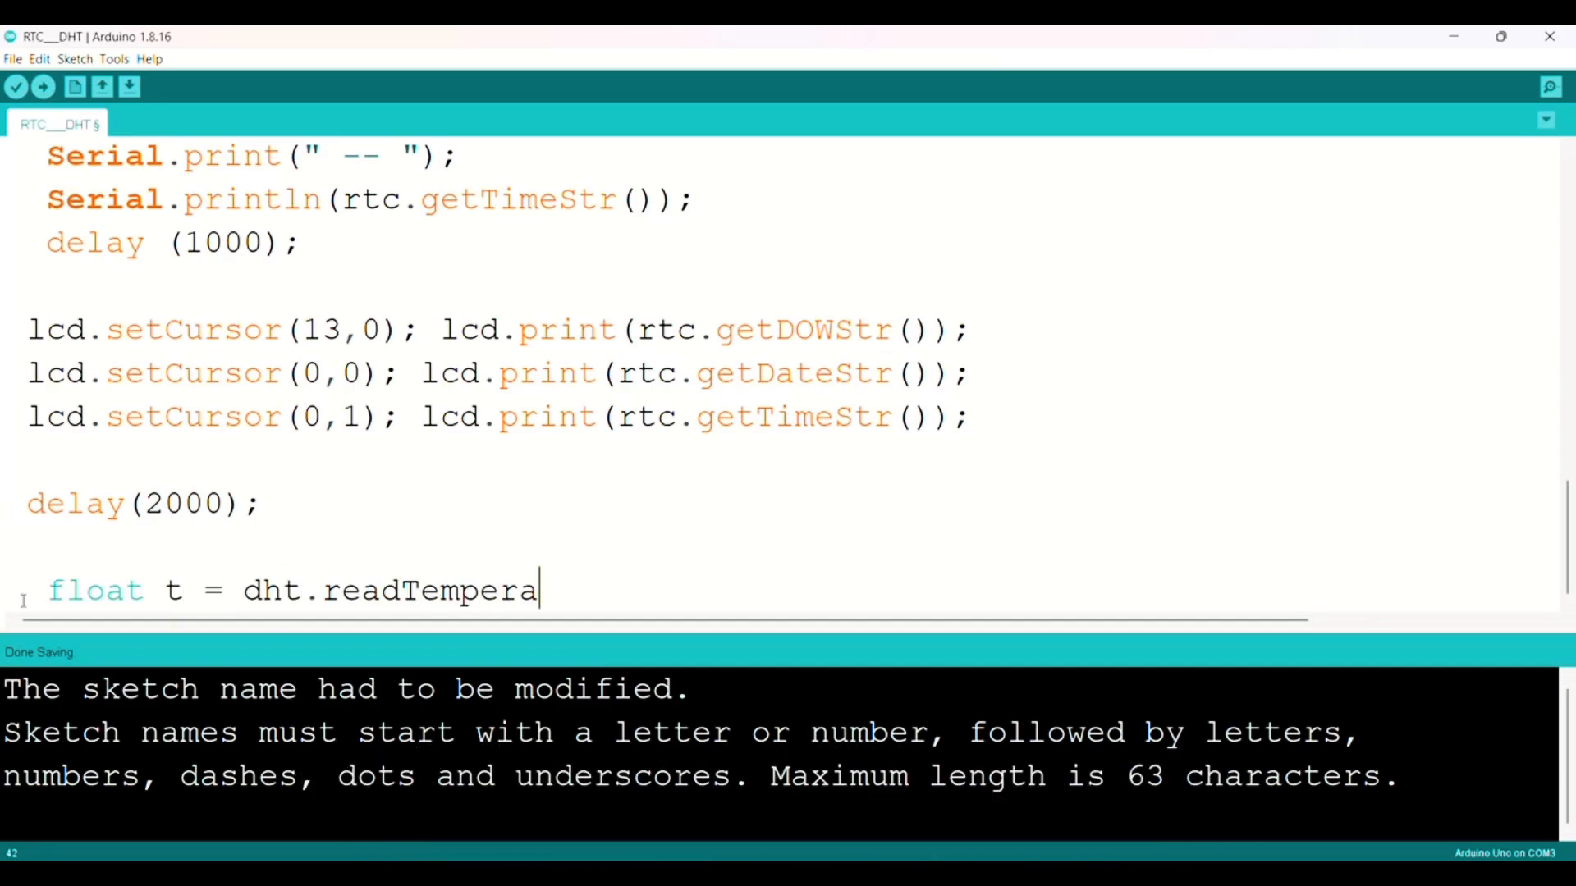
{"action": "type", "text": "ture();"}
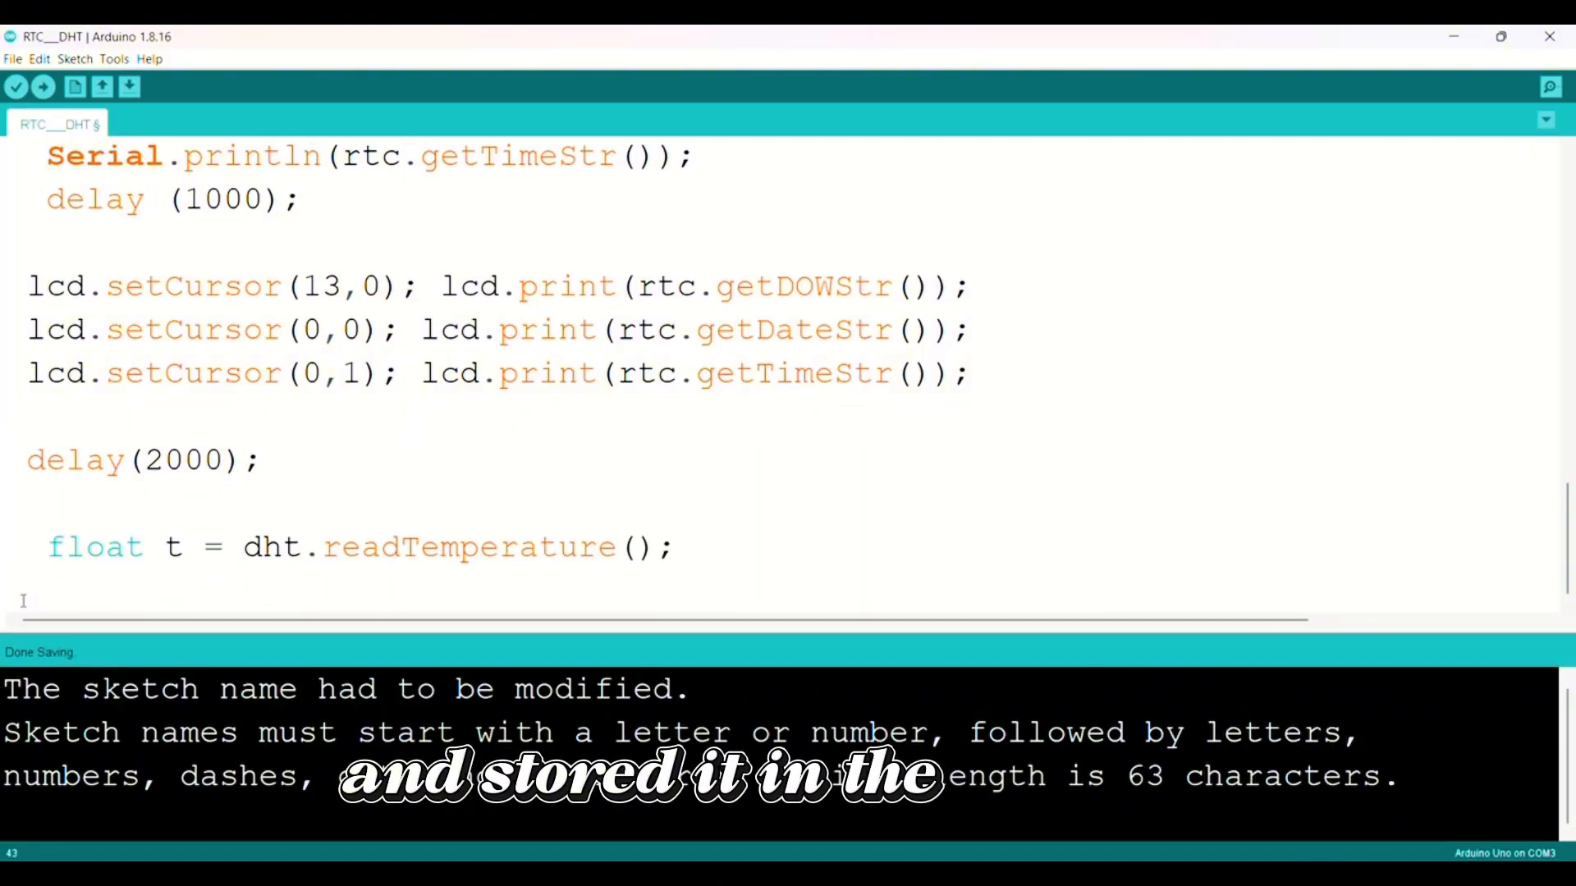
{"action": "type", "text": "Serial.print(F(\"Temp:\"));"}
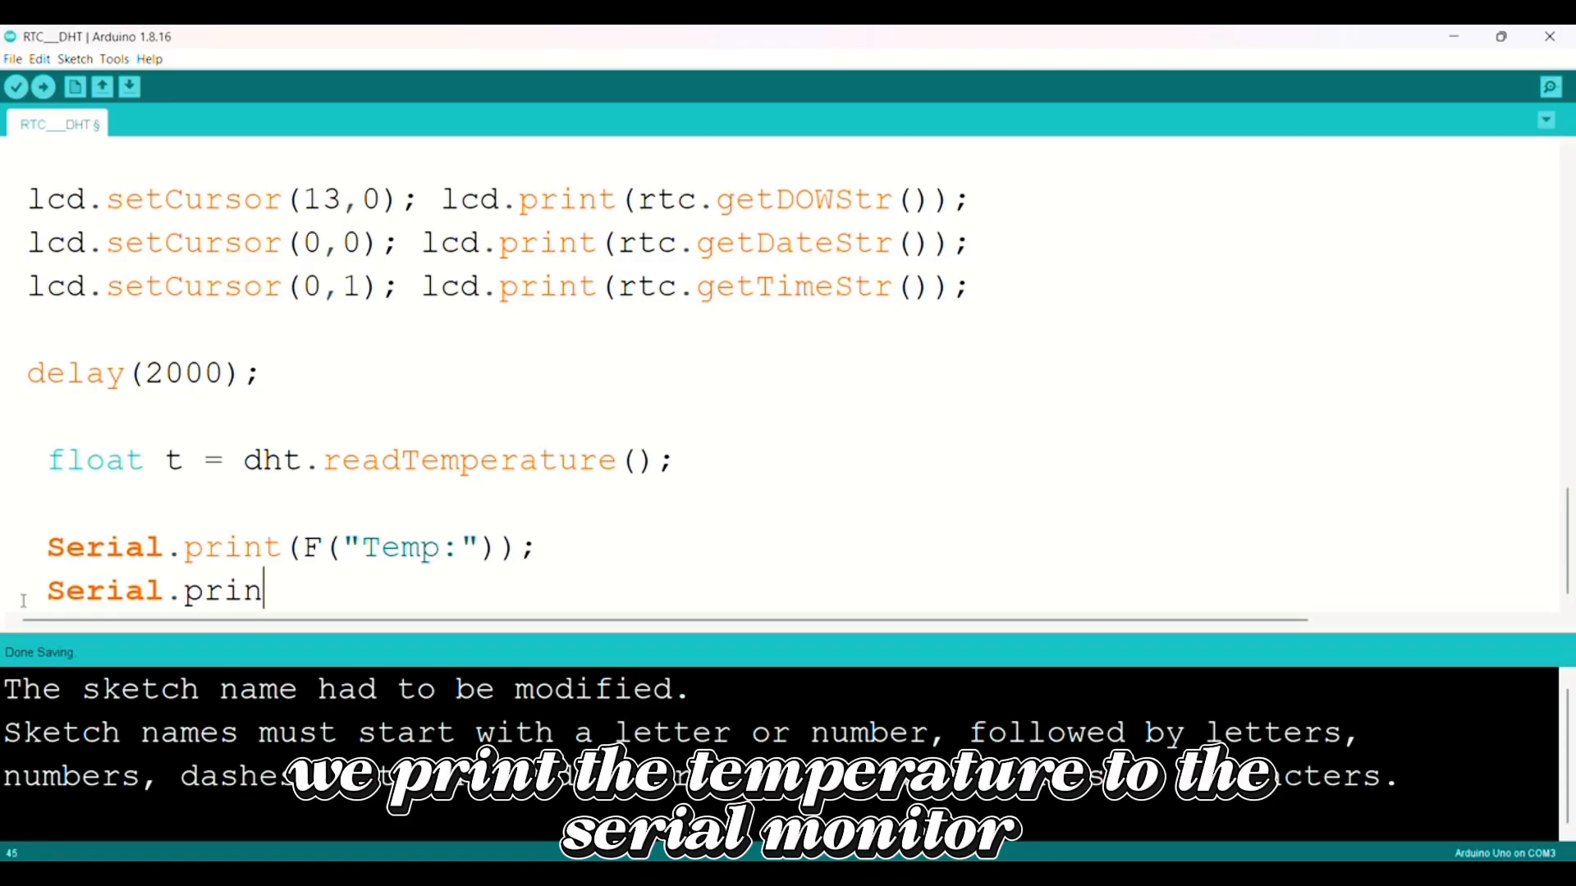
{"action": "type", "text": "t(t);"}
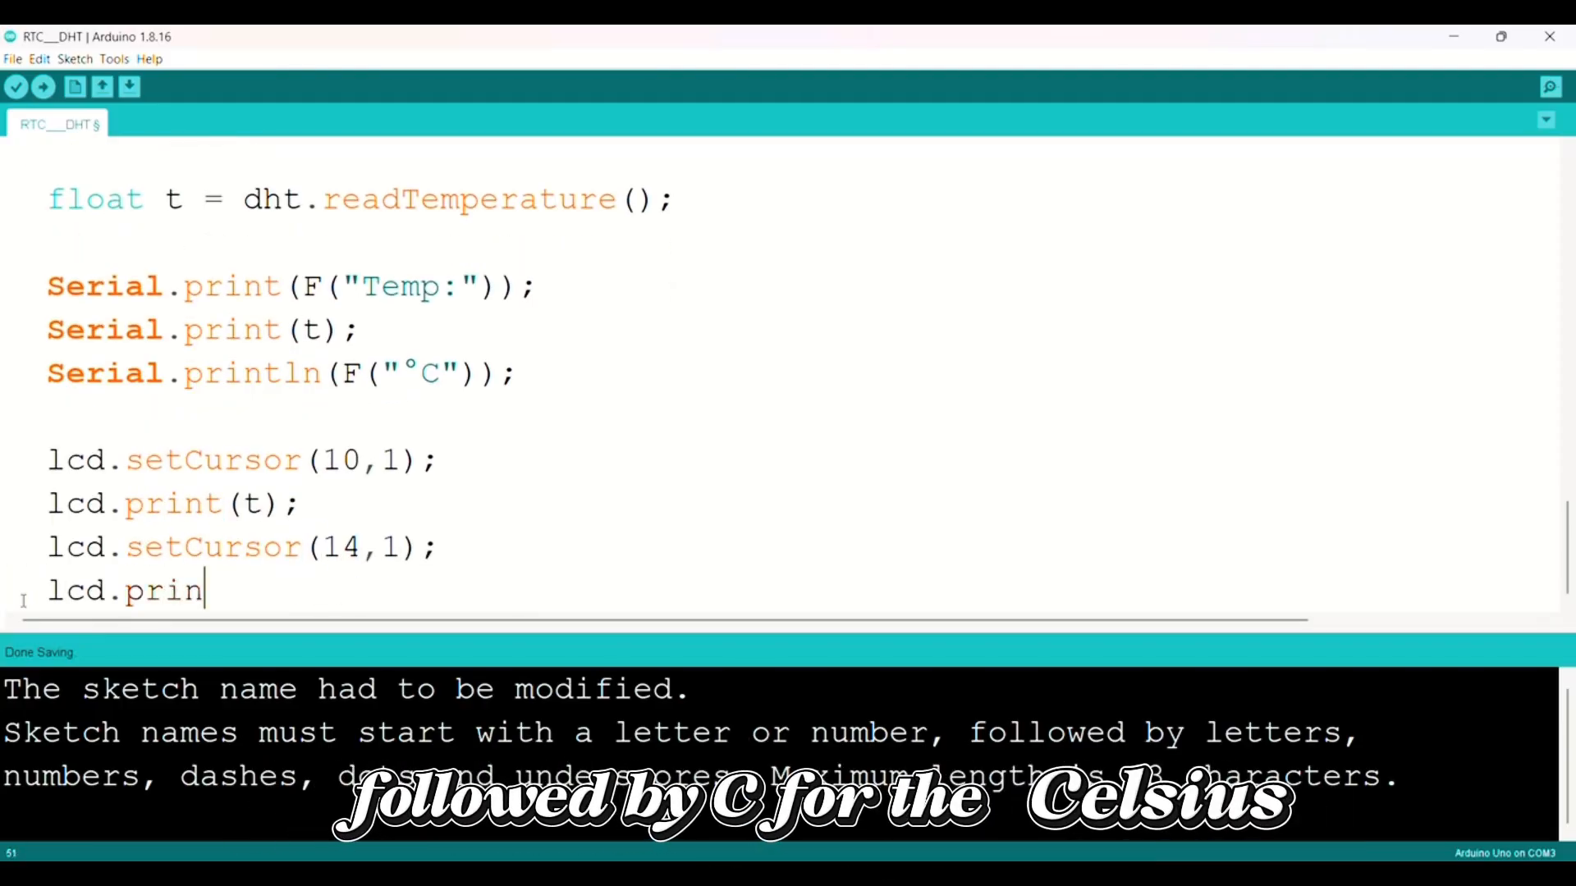
{"action": "type", "text": "t(\" C\");"}
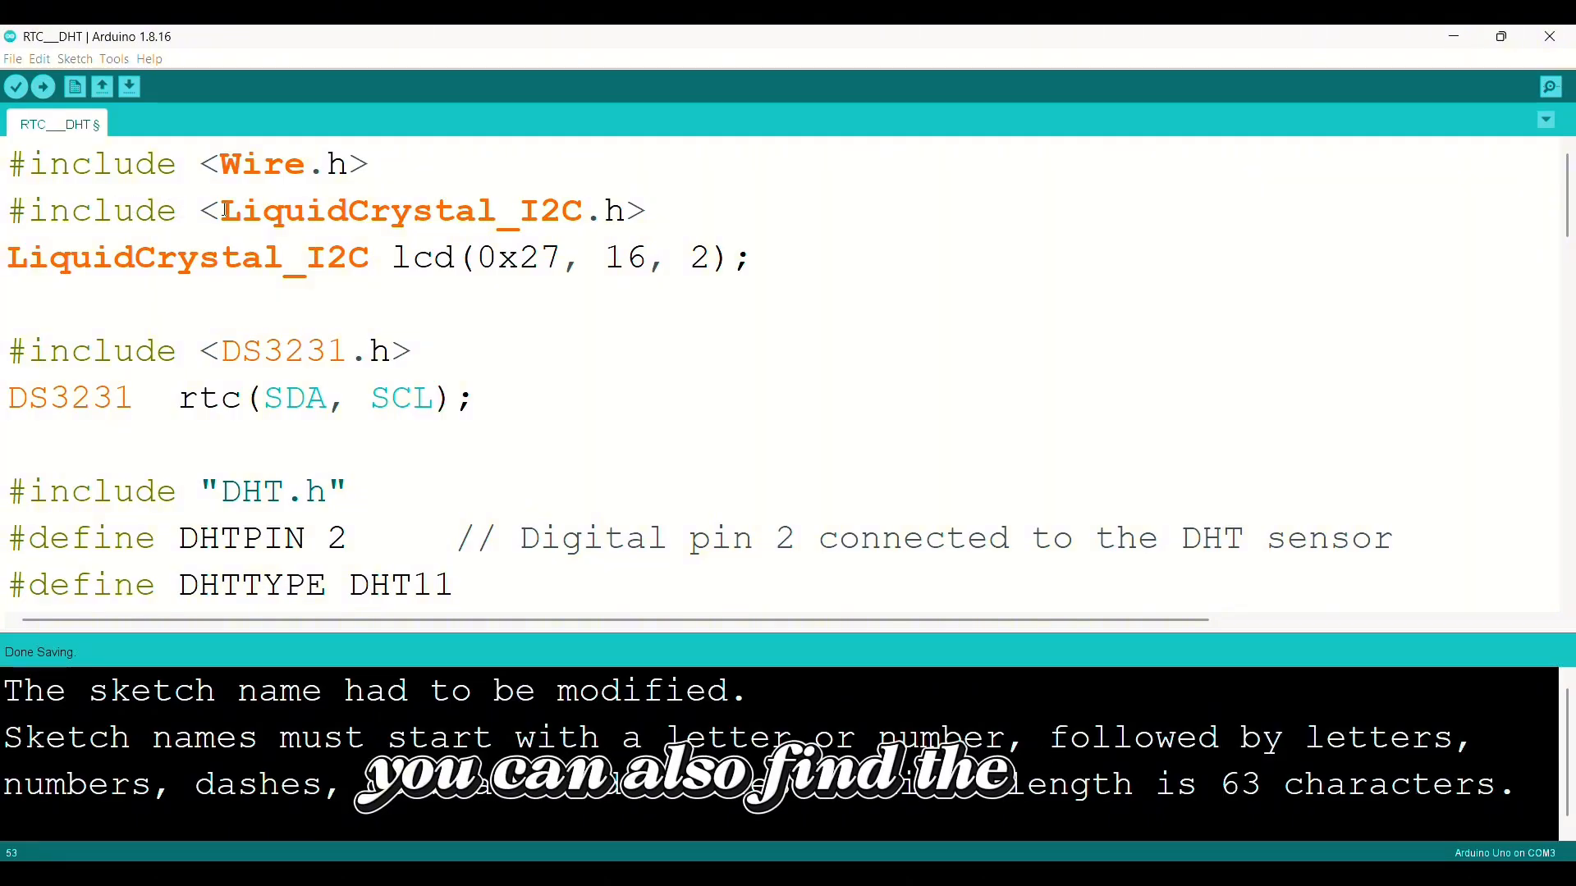
- Upload the sketch to the Arduino Uno and scroll down to the RTC setting lines in setup
{"action": "double_click", "coordinate": [276, 350]}
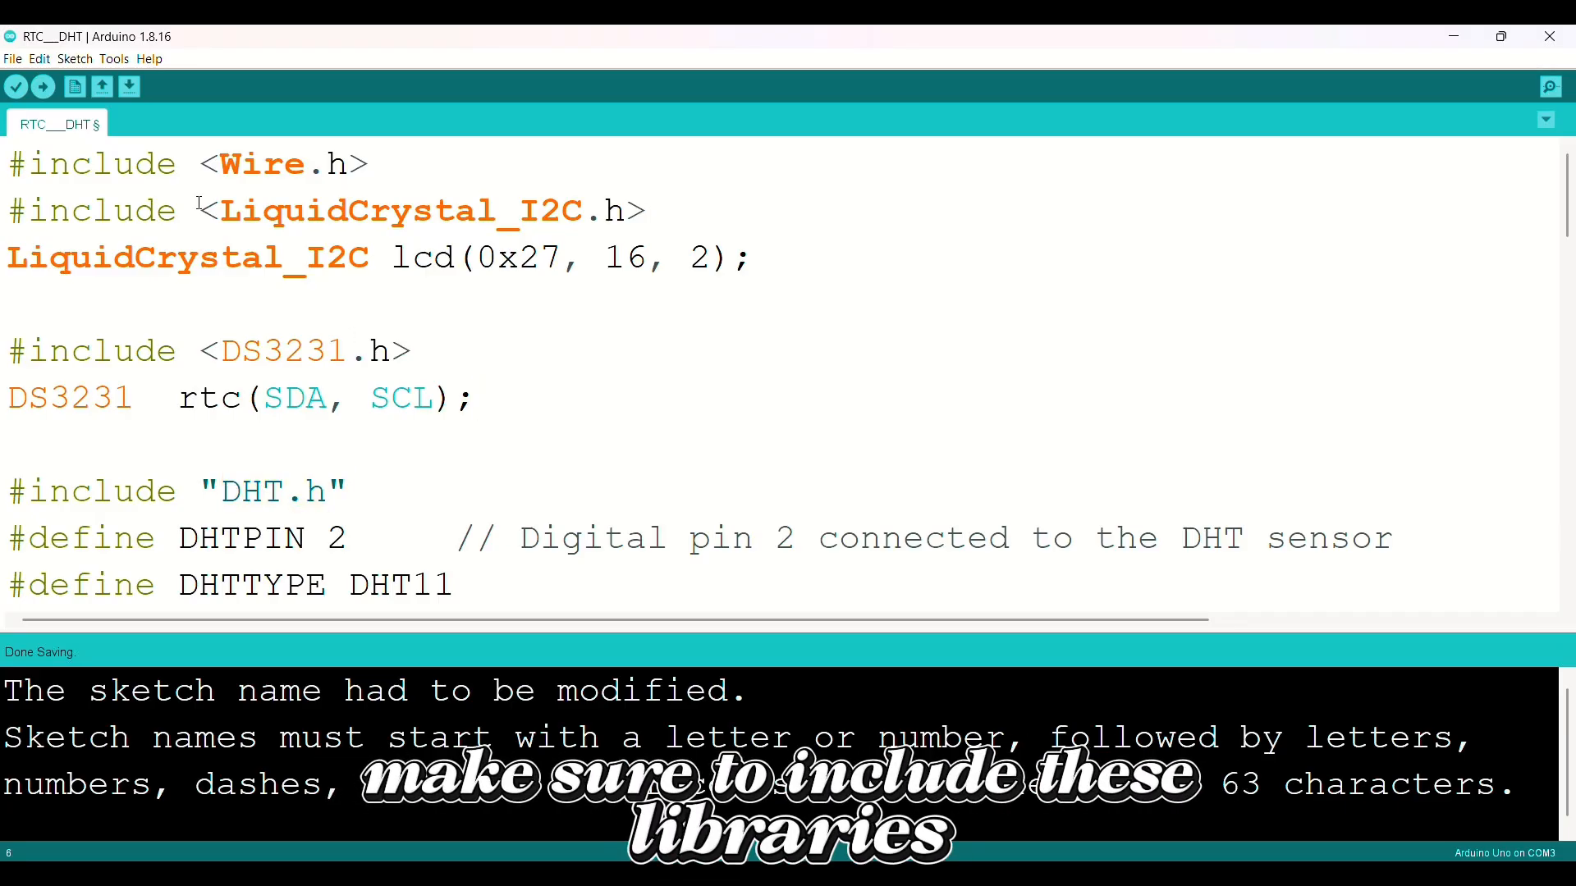
{"action": "left_click", "coordinate": [74, 59]}
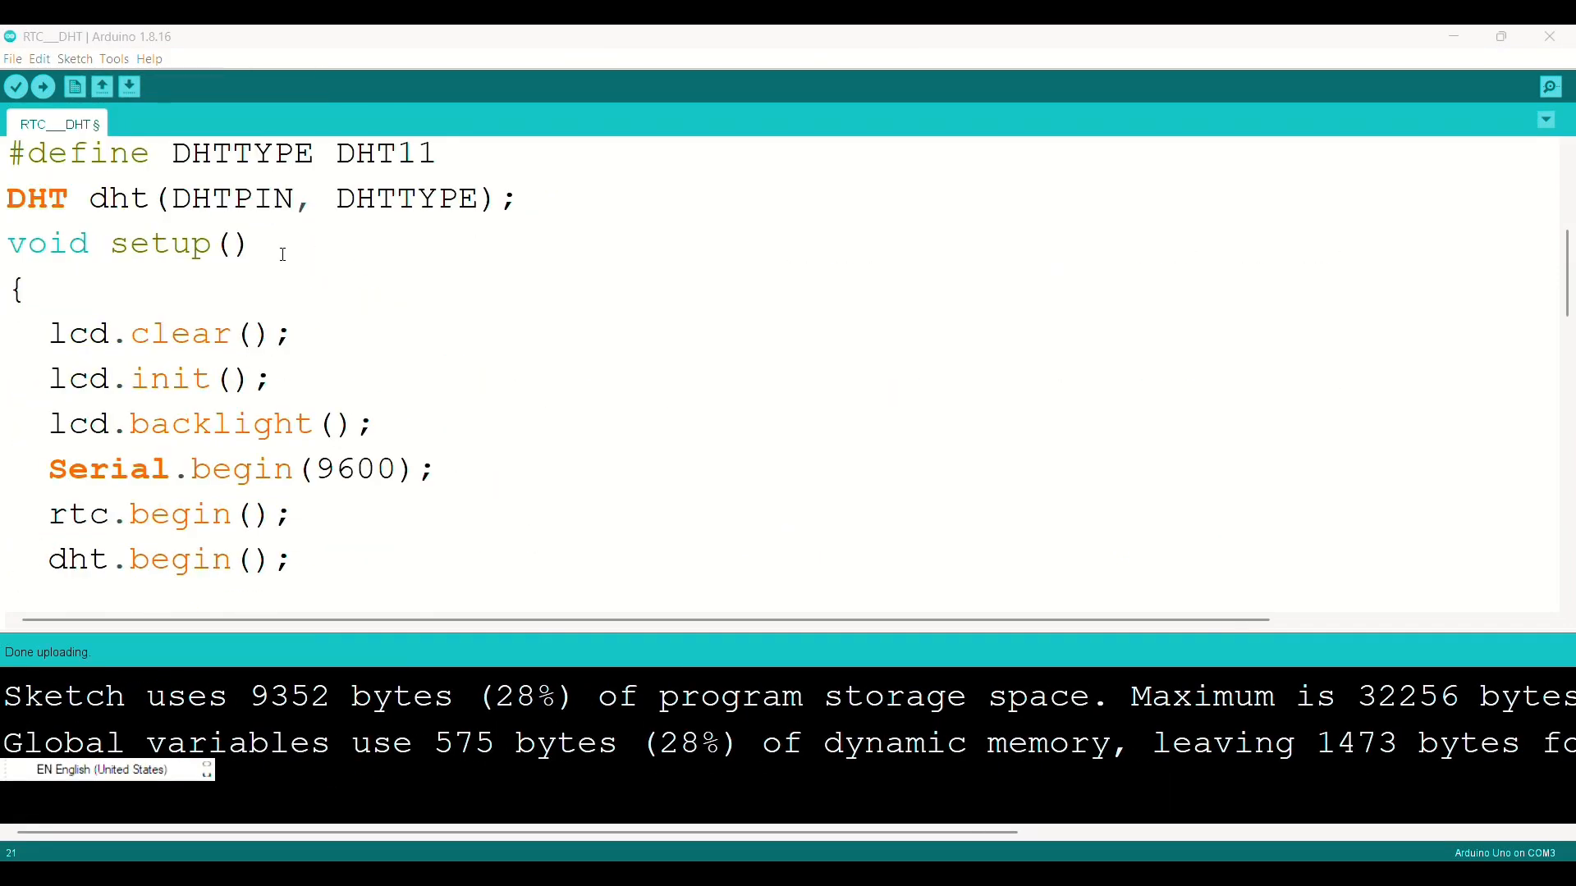
{"action": "scroll", "scroll_direction": "down", "scroll_amount": 3}
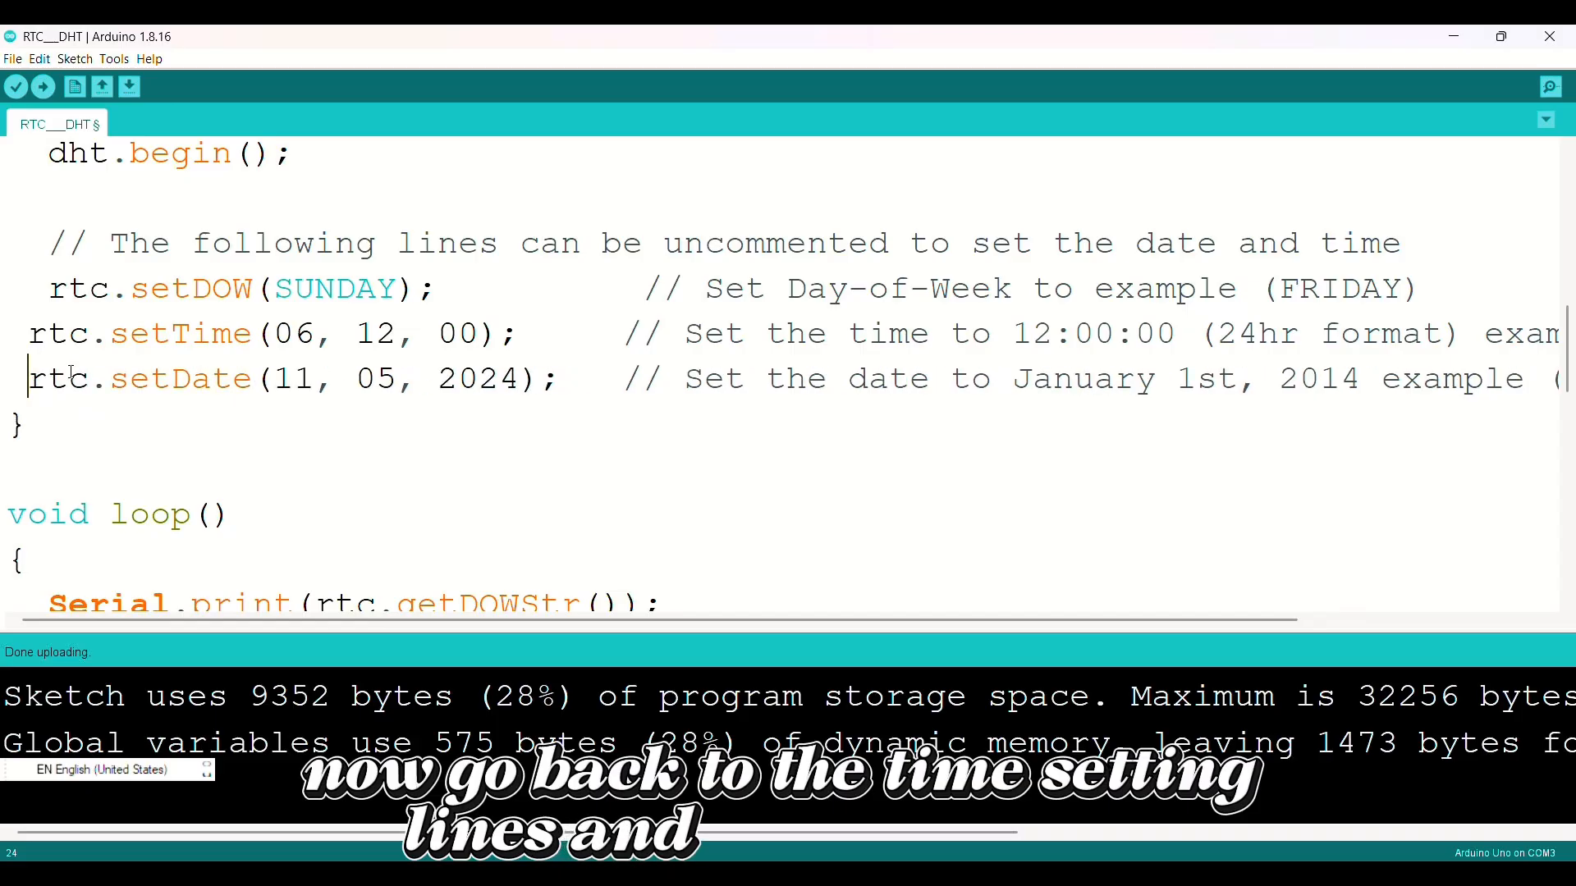
- Change the setTime minute value to 24 and the setDate day value to 14
{"action": "double_click", "coordinate": [335, 289]}
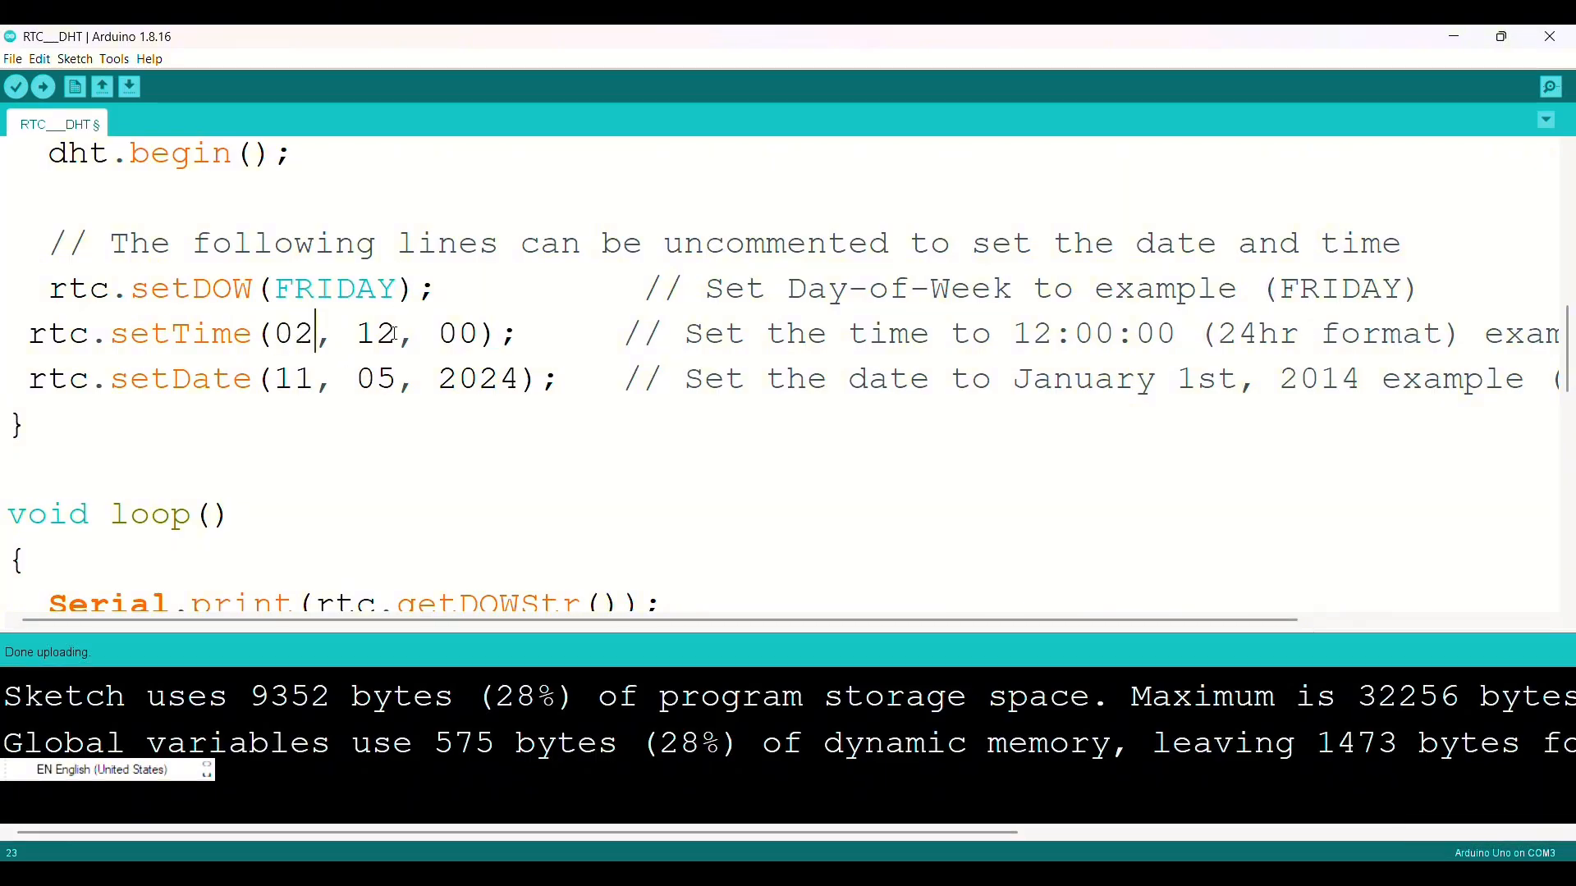
{"action": "type", "text": "24"}
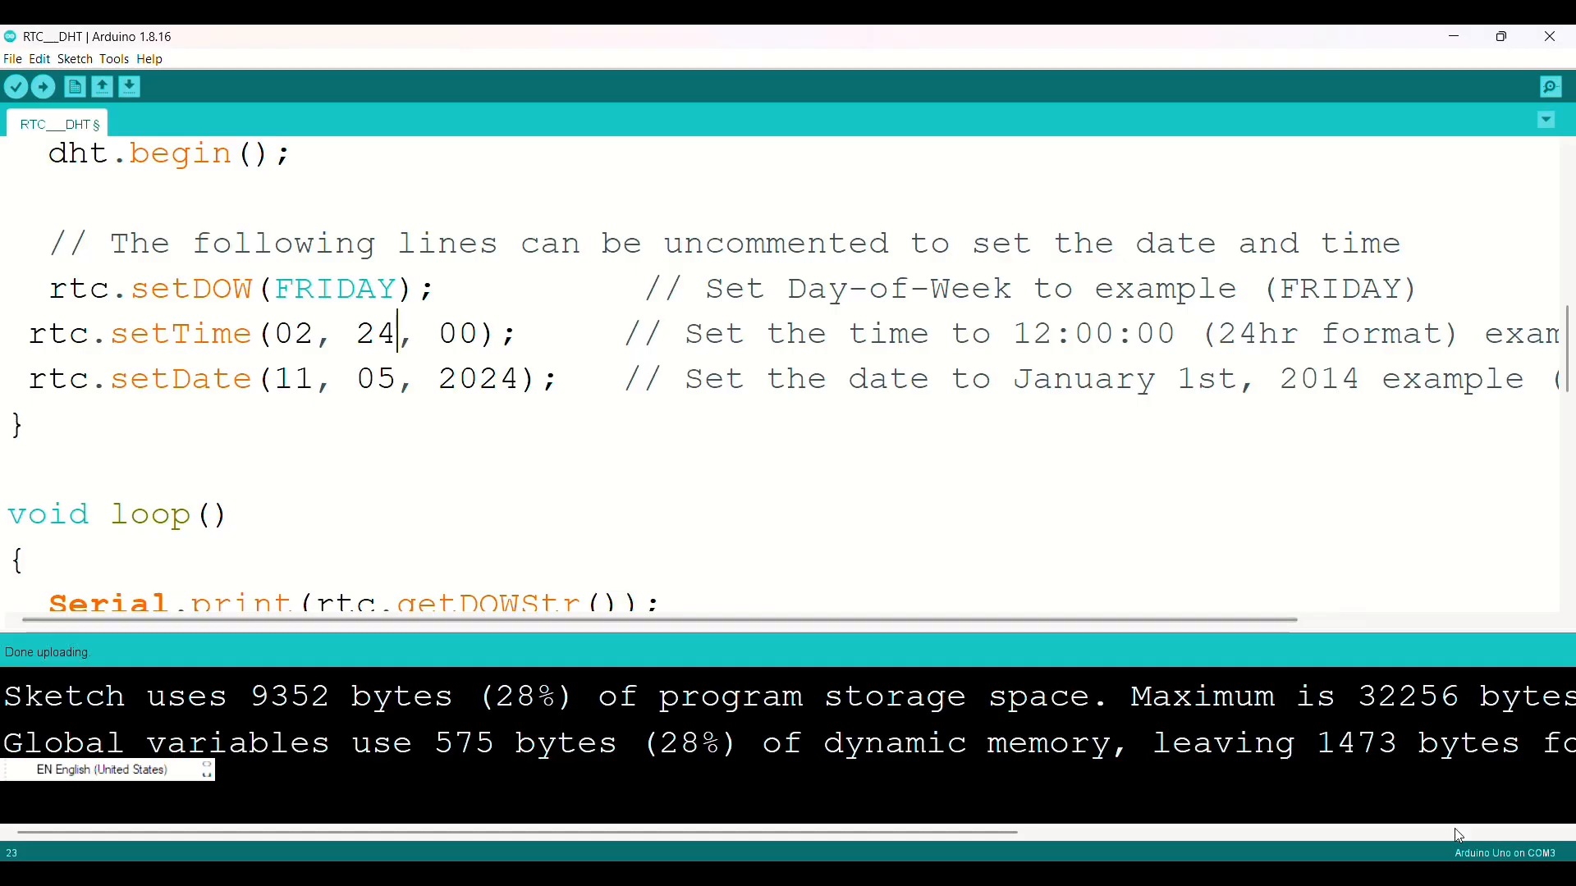
{"action": "double_click", "coordinate": [292, 378]}
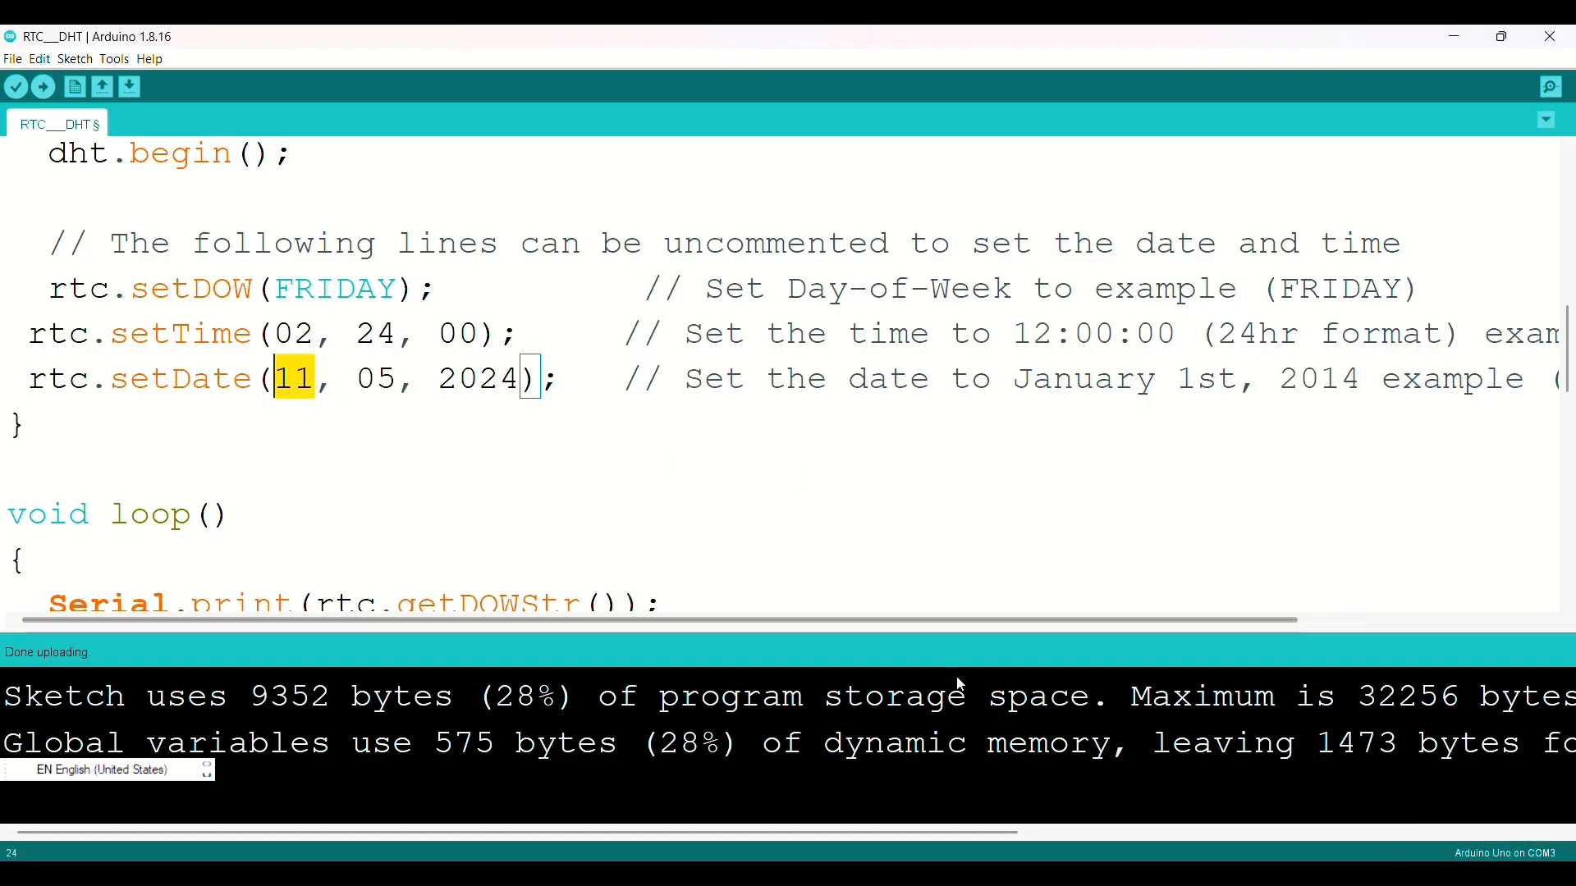
{"action": "type", "text": "14"}
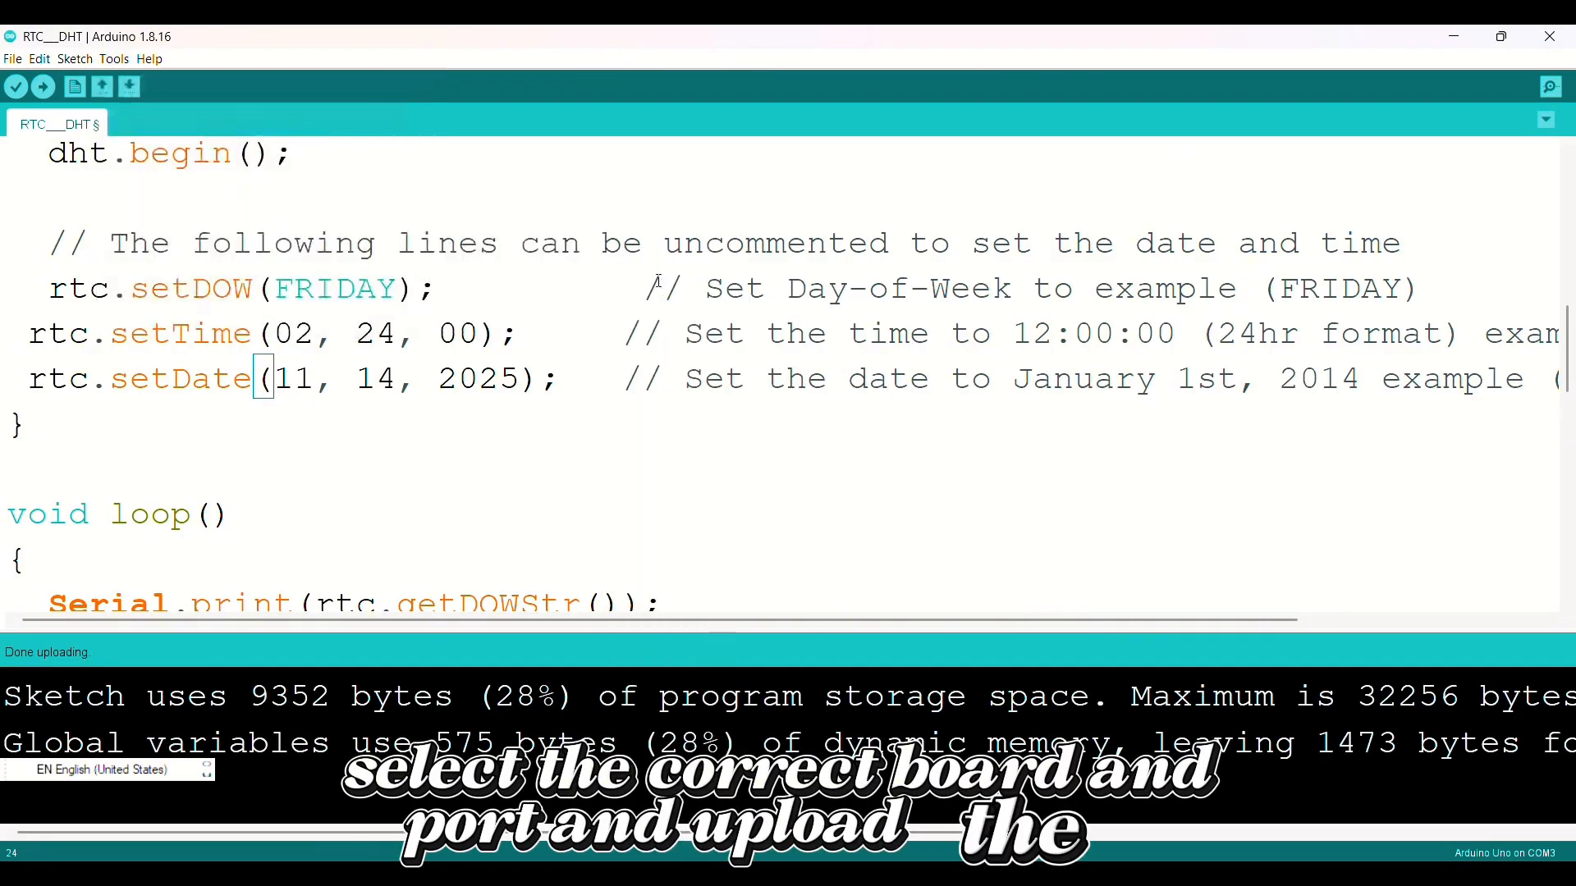
- Check the selected board and port in the Tools menu and dismiss it
{"action": "left_click", "coordinate": [113, 59]}
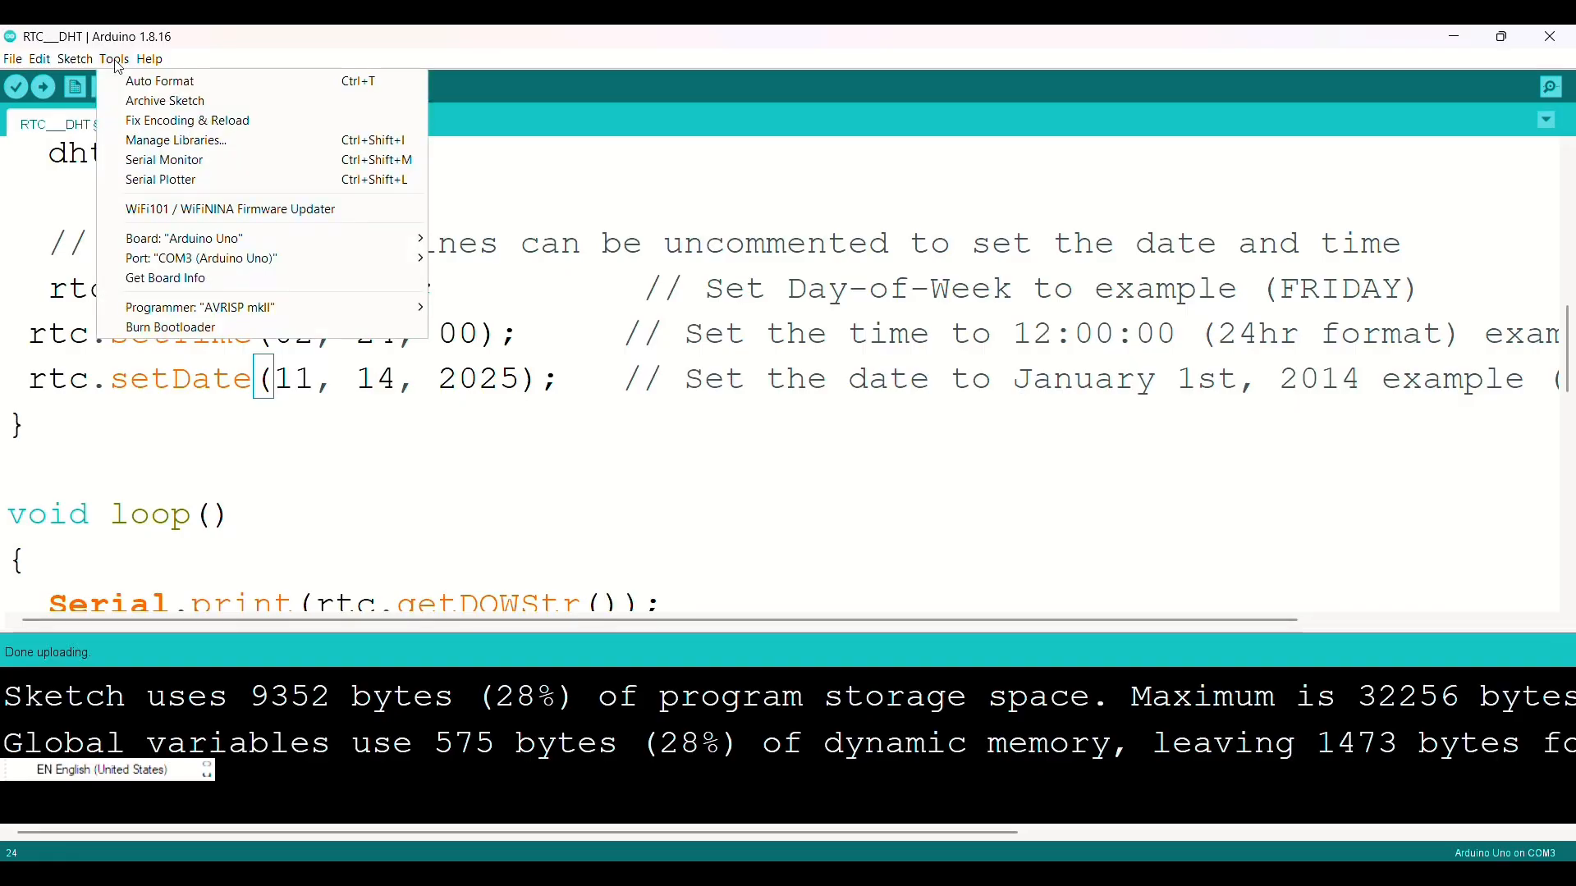
{"action": "left_click", "coordinate": [478, 279]}
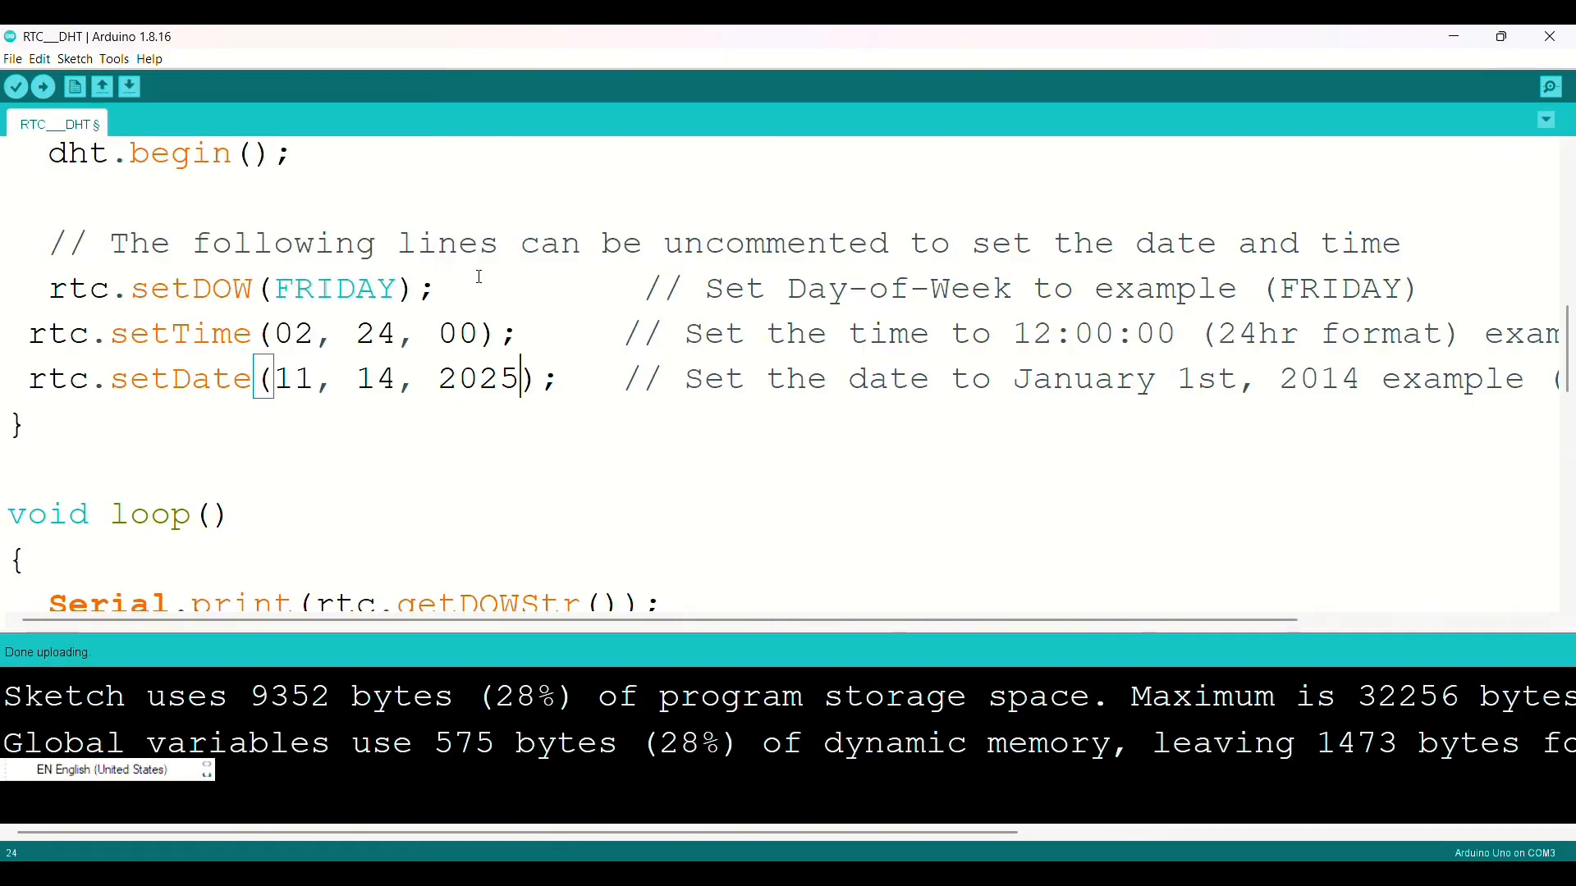